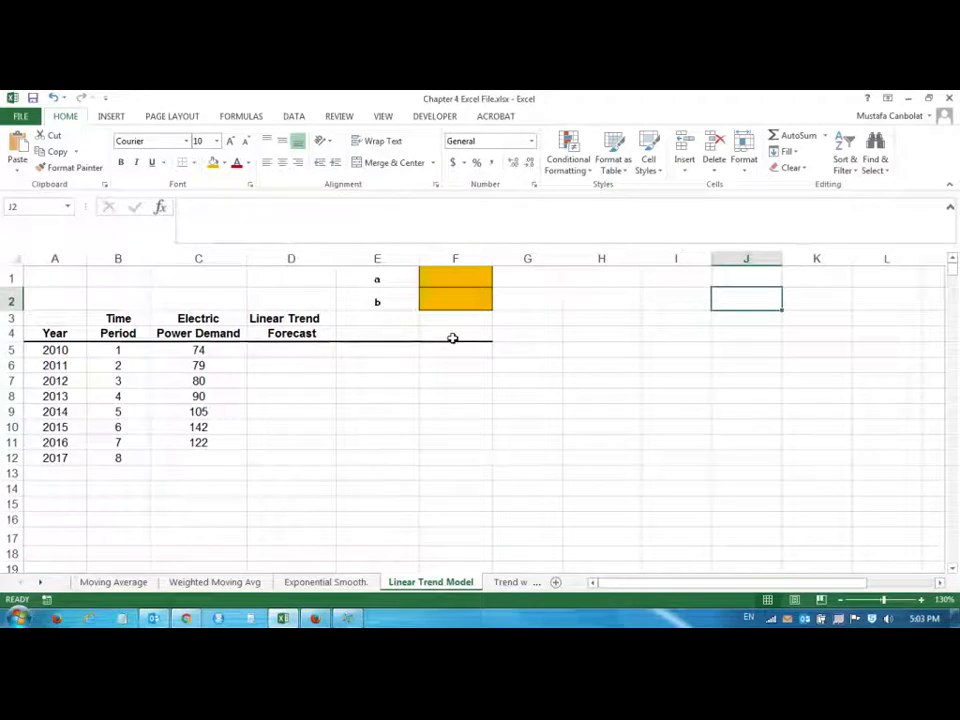
pyautogui.moveTo(462, 386)
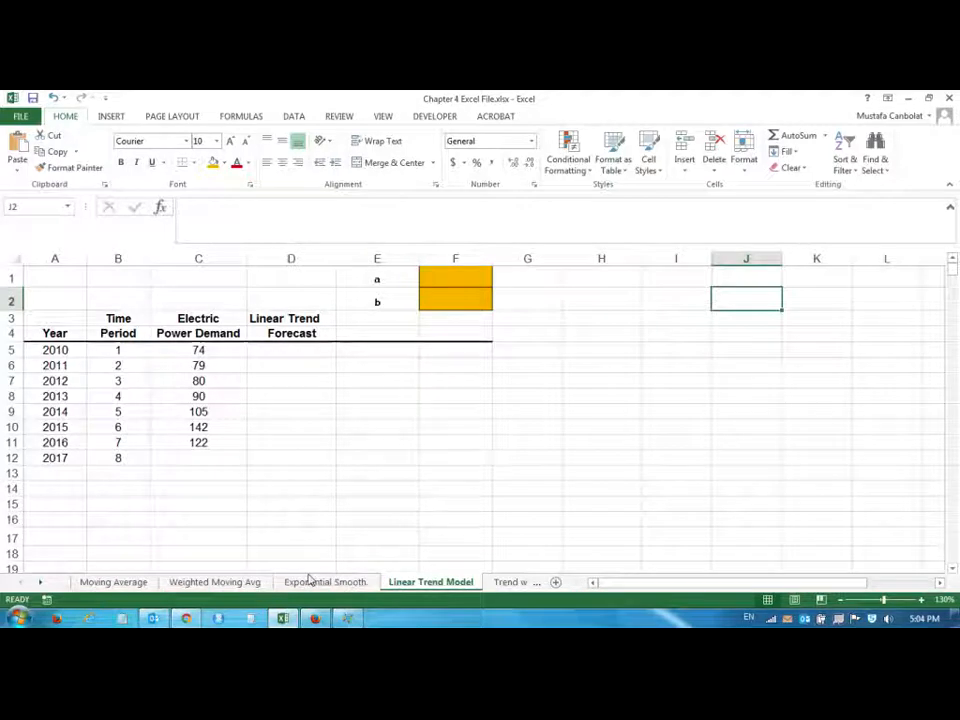
pyautogui.moveTo(421, 564)
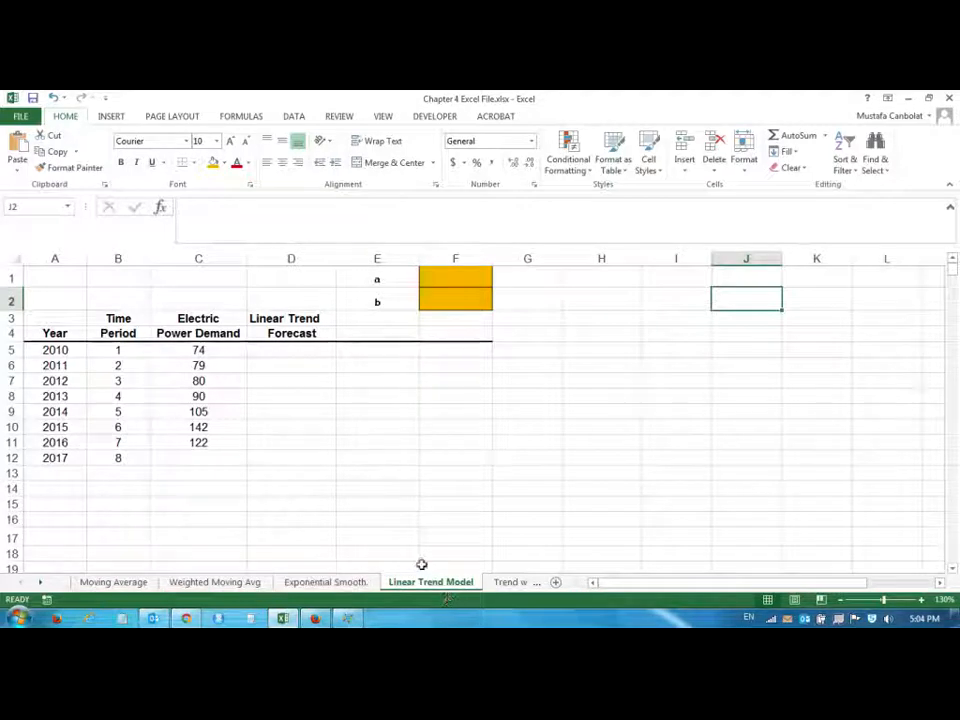
pyautogui.moveTo(403, 529)
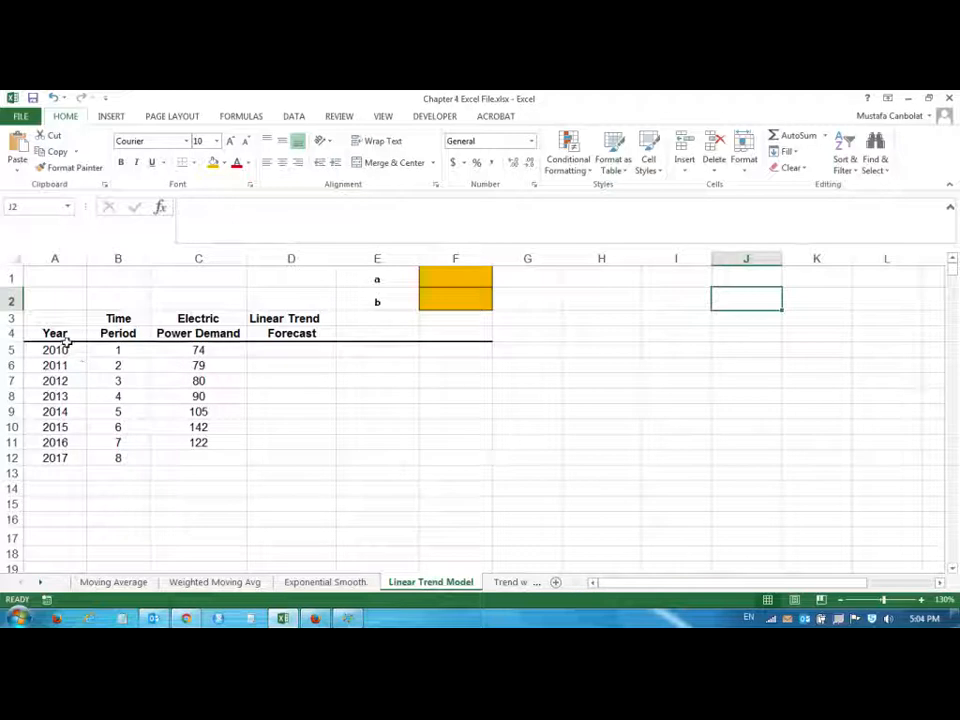
# Select Year (A4:A12) and Electric Power Demand (C4:C12) and insert a Line with Markers chart
pyautogui.moveTo(55, 333); pyautogui.dragTo(55, 457)
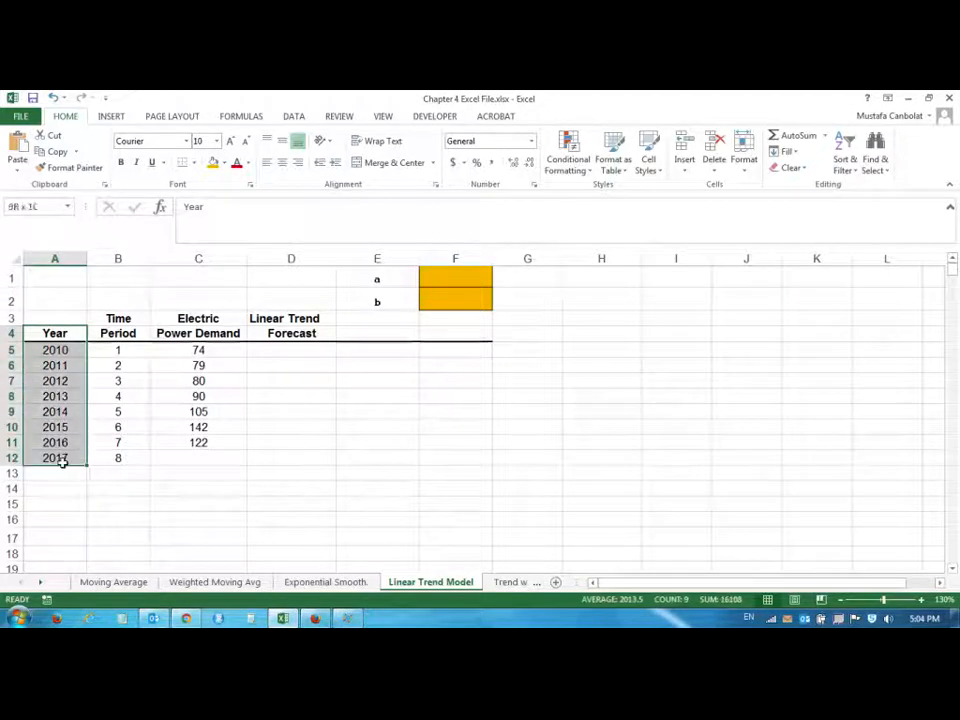
pyautogui.click(54, 333)
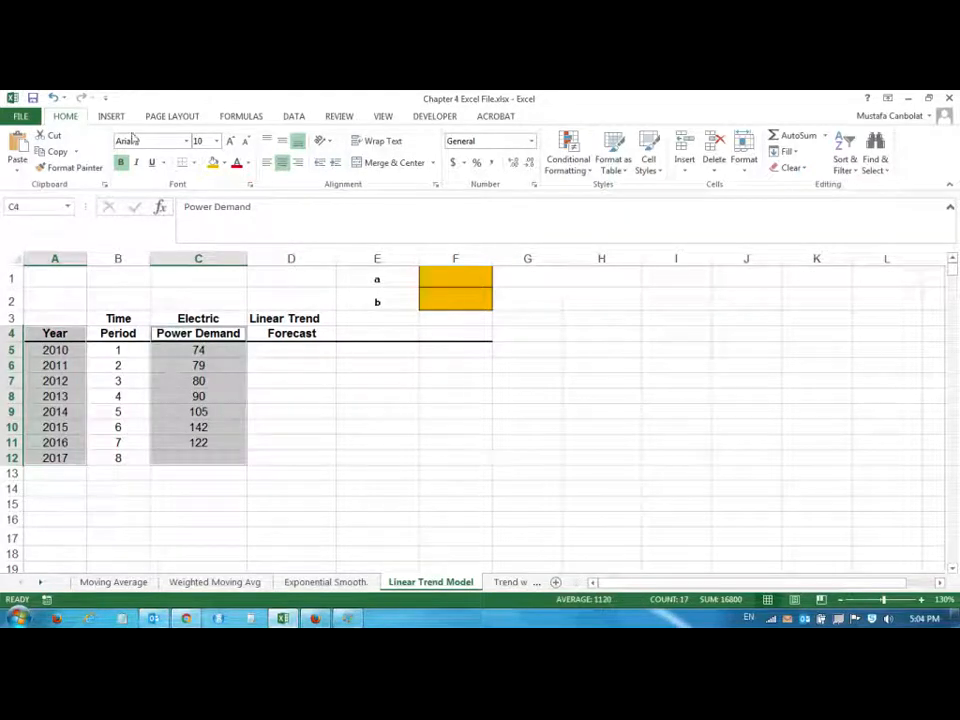
pyautogui.click(111, 116)
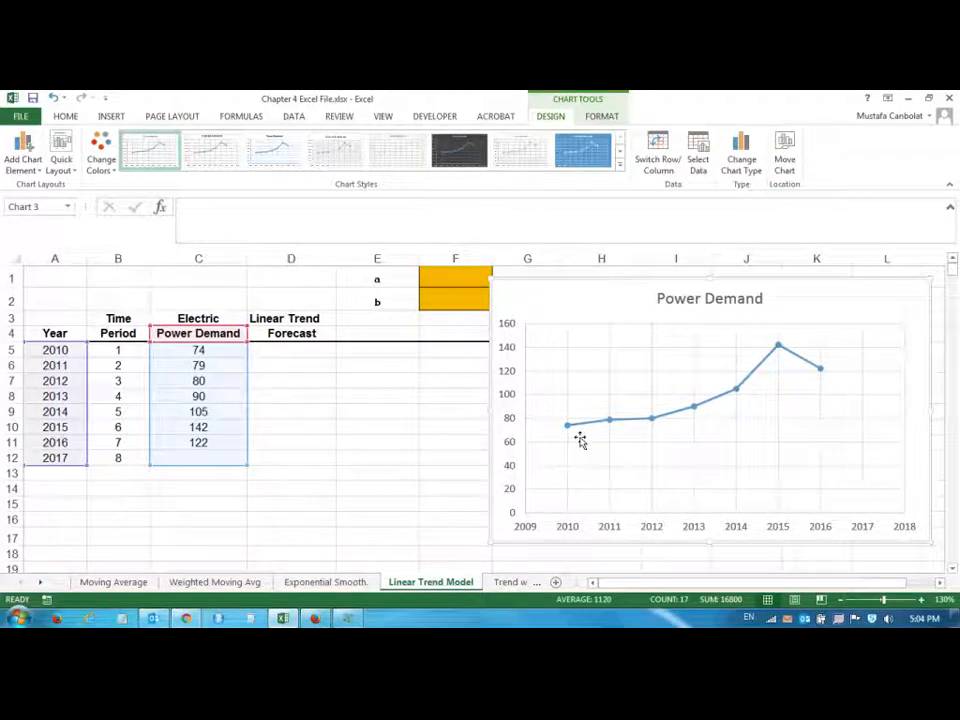
pyautogui.moveTo(720, 388)
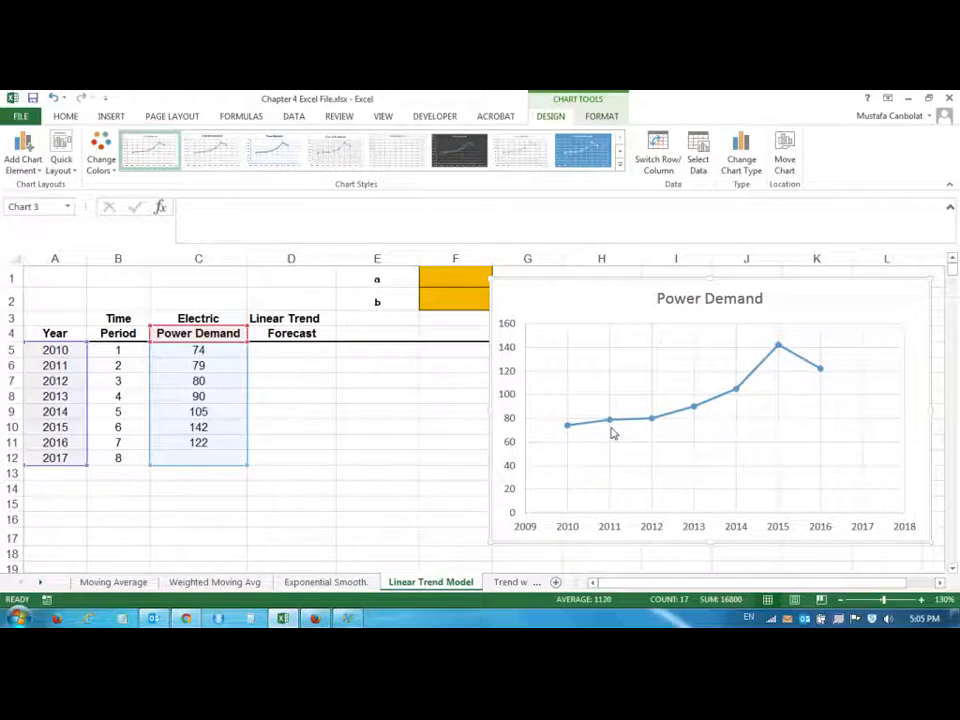
pyautogui.moveTo(550, 458)
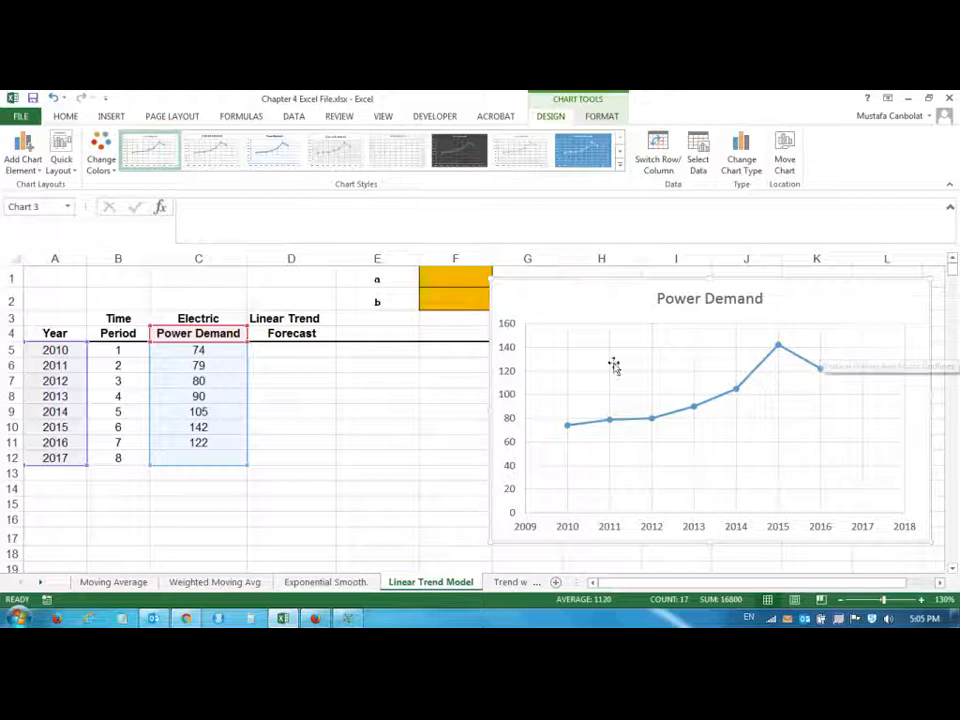
pyautogui.moveTo(640, 408)
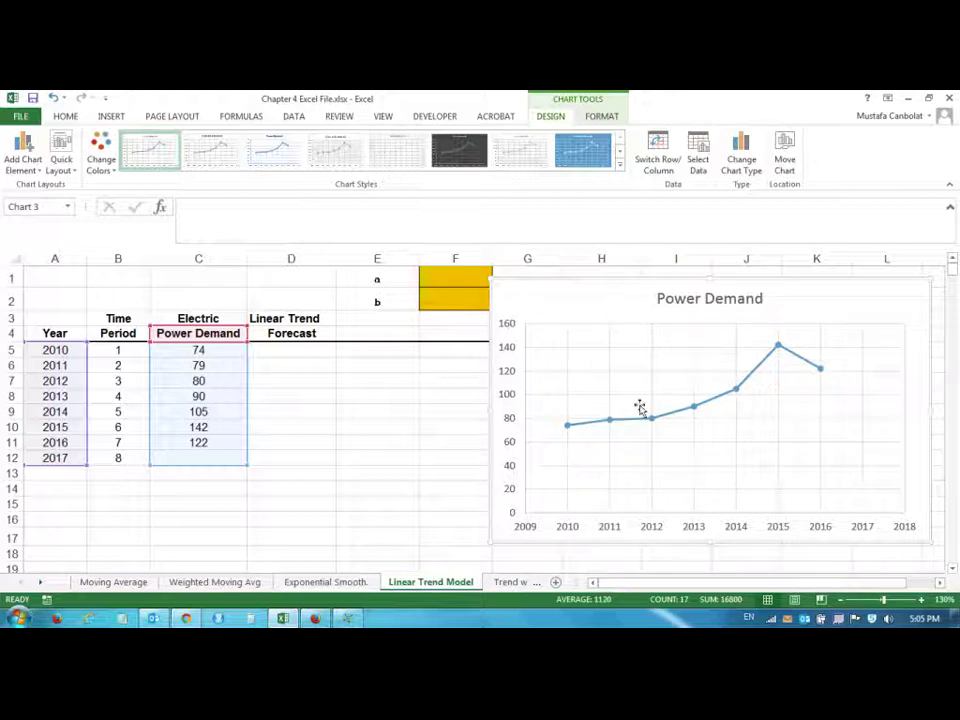
pyautogui.moveTo(892, 311)
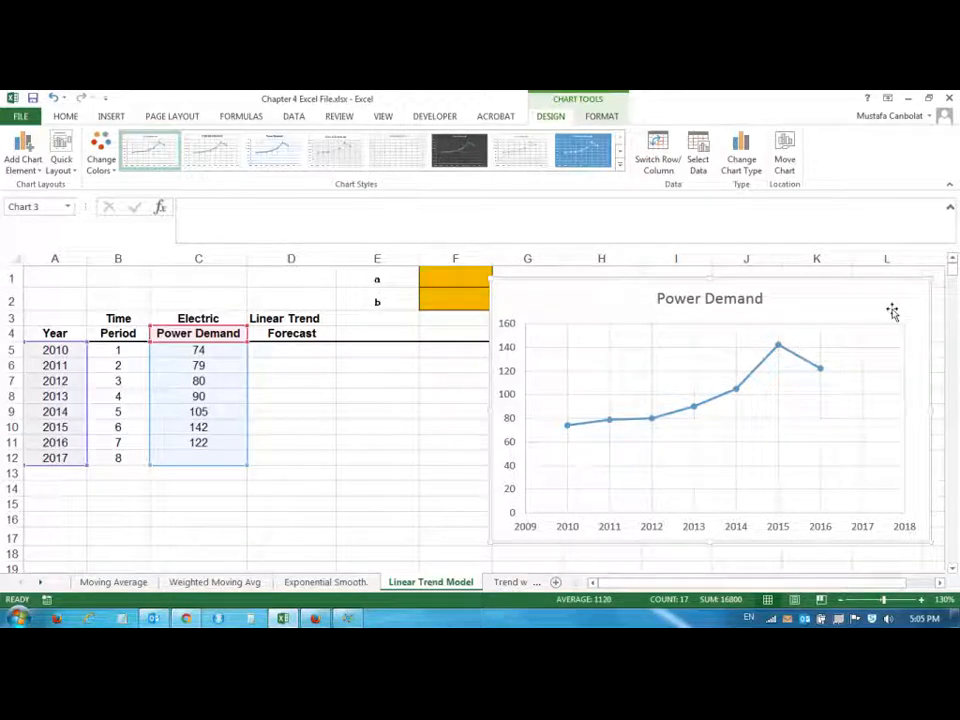
pyautogui.moveTo(877, 312)
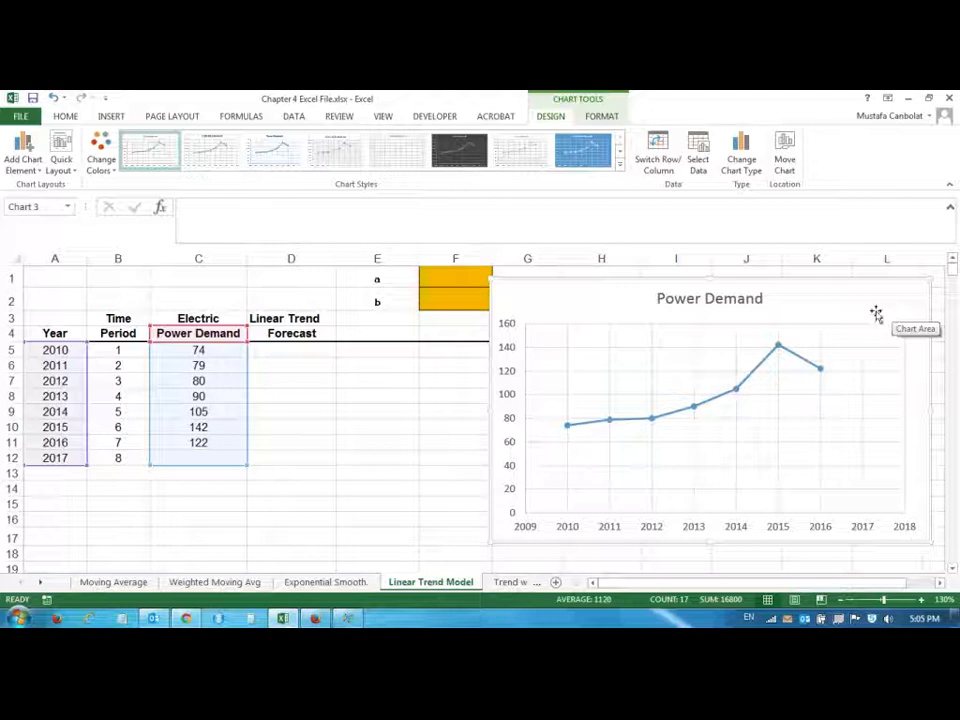
pyautogui.moveTo(637, 435)
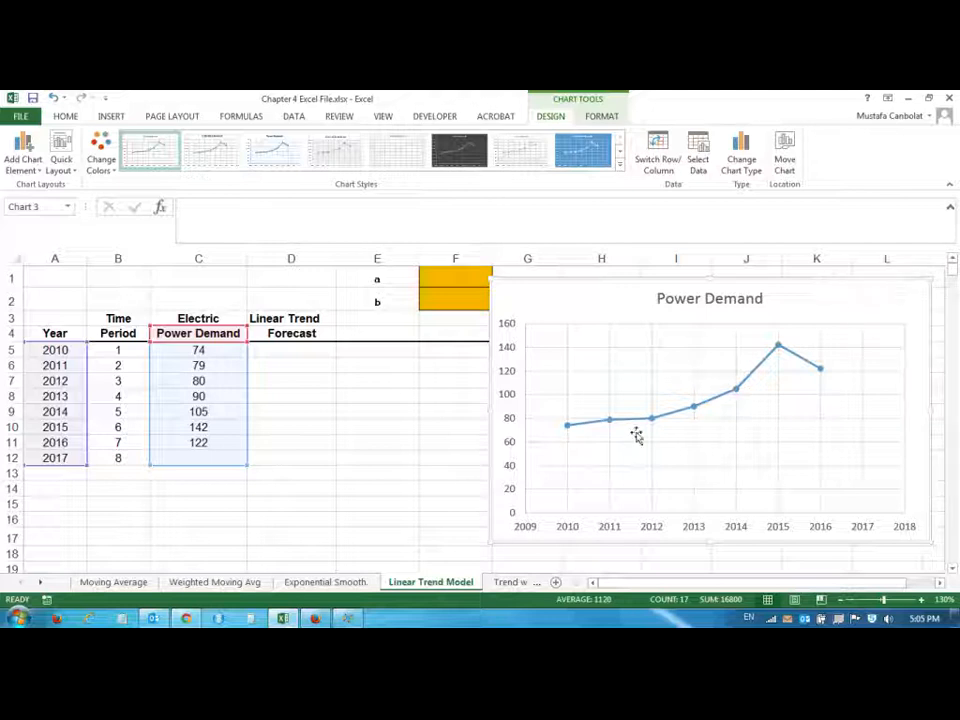
pyautogui.moveTo(609, 421)
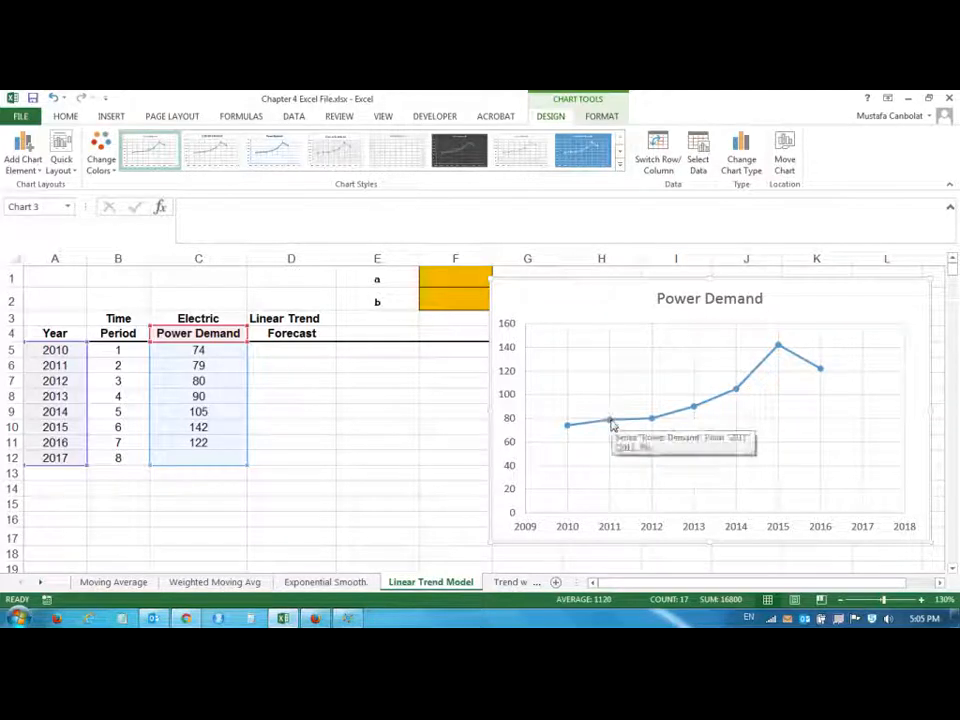
pyautogui.moveTo(610, 422)
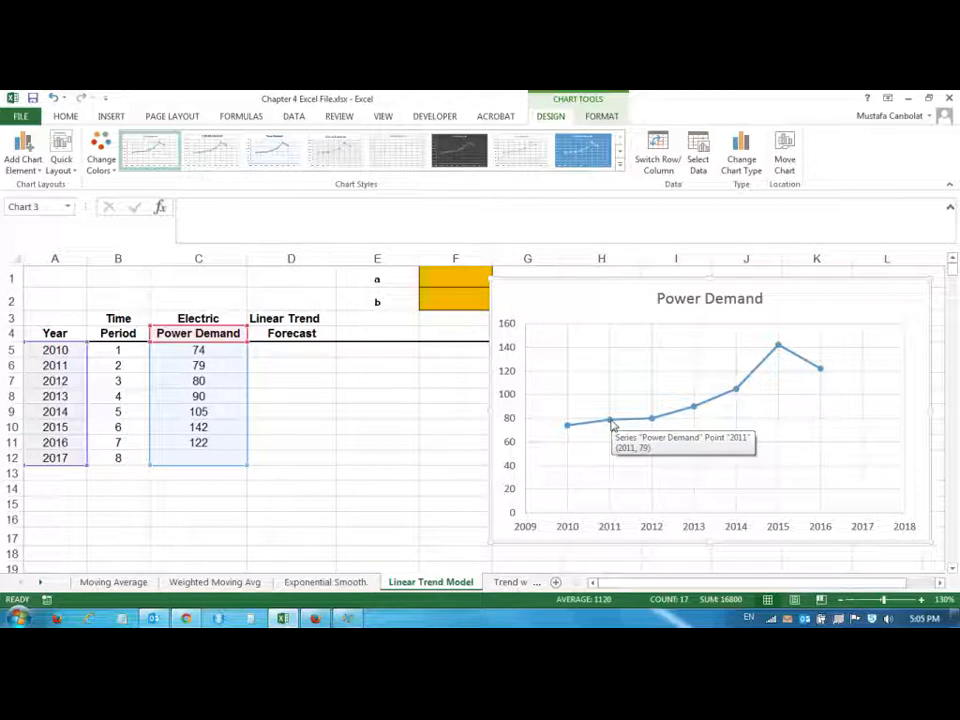
pyautogui.moveTo(662, 308)
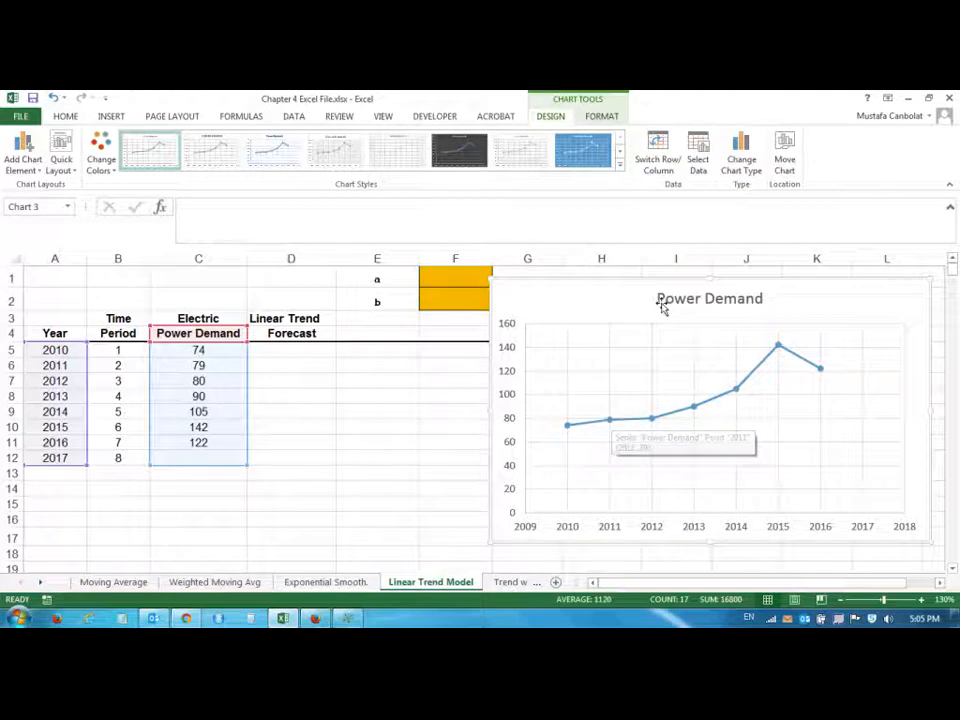
pyautogui.moveTo(680, 278)
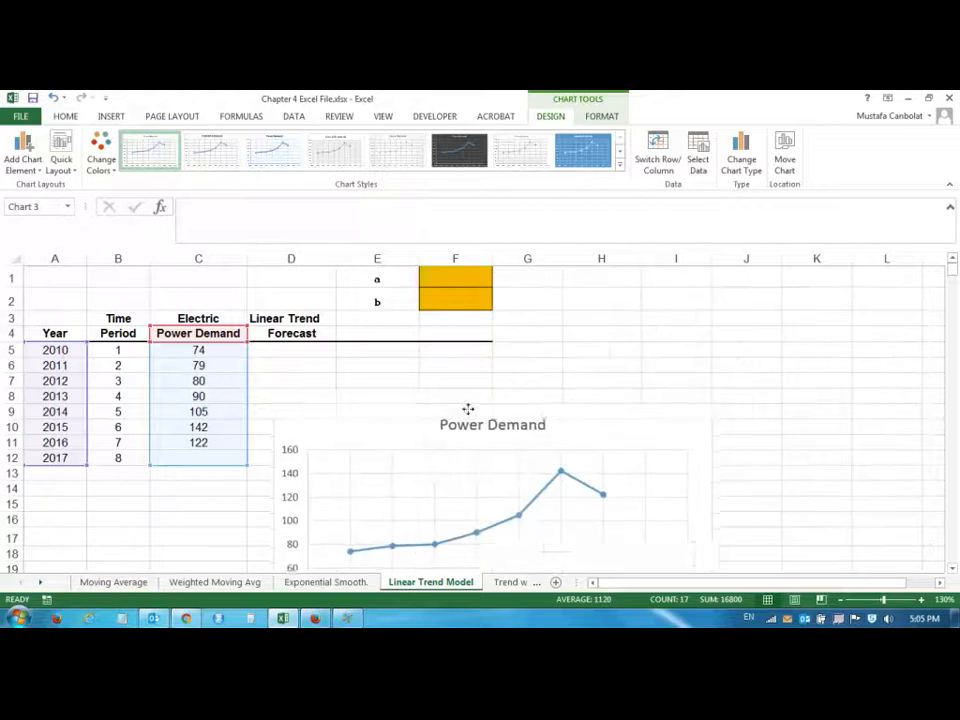
# Move the chart right of the table and label the coefficient cells Intercept and Slope
pyautogui.moveTo(492, 490); pyautogui.dragTo(760, 400)
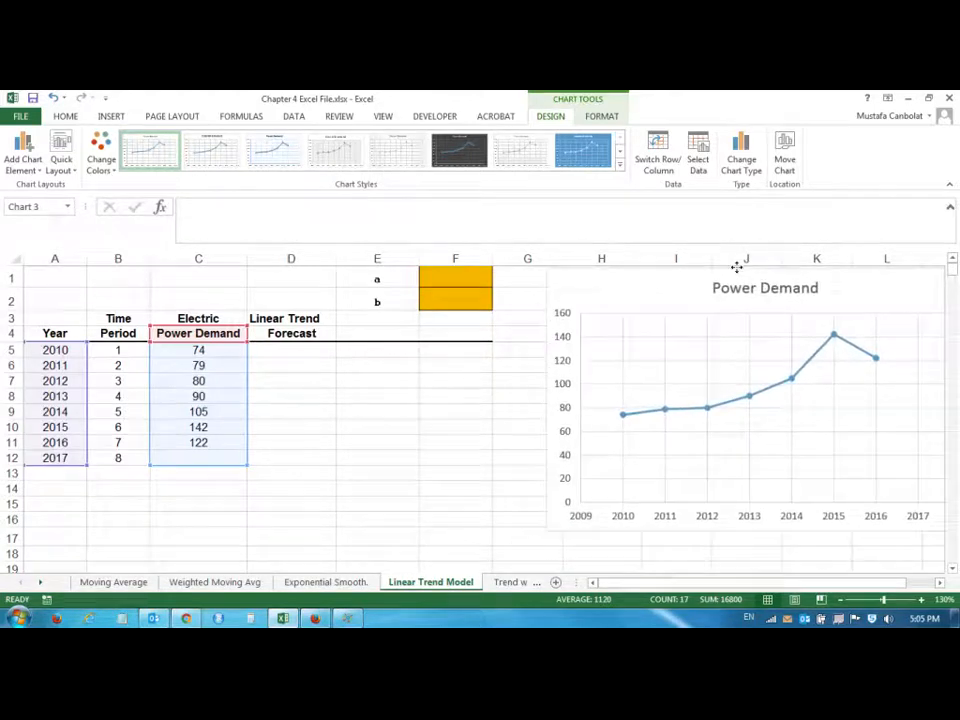
pyautogui.click(377, 278)
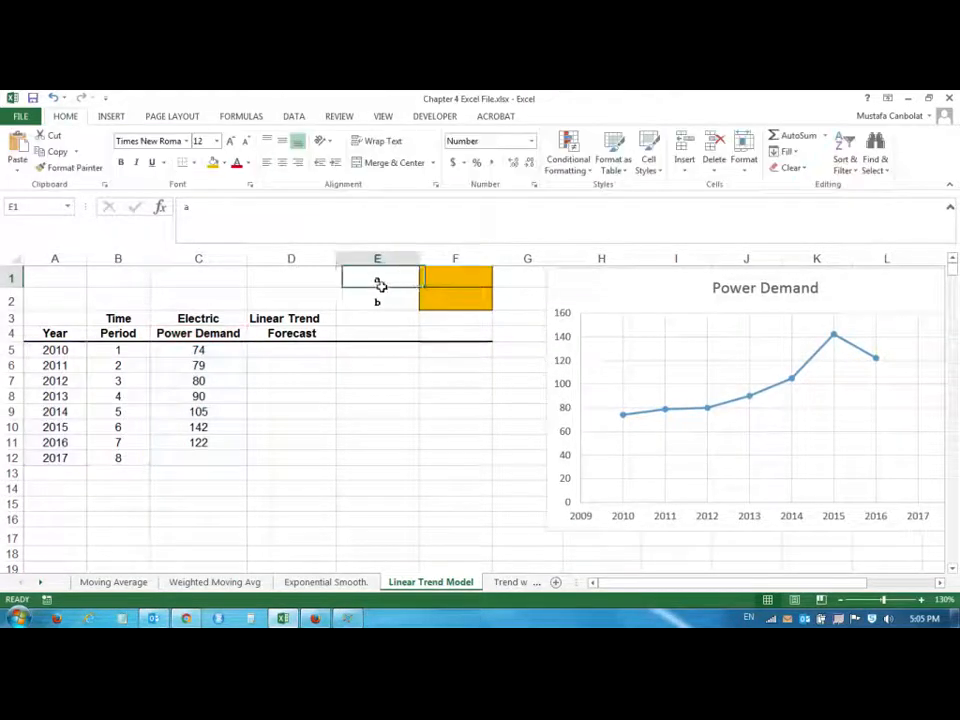
pyautogui.write('Intercept')
pyautogui.click(377, 301)
pyautogui.write('Slope')
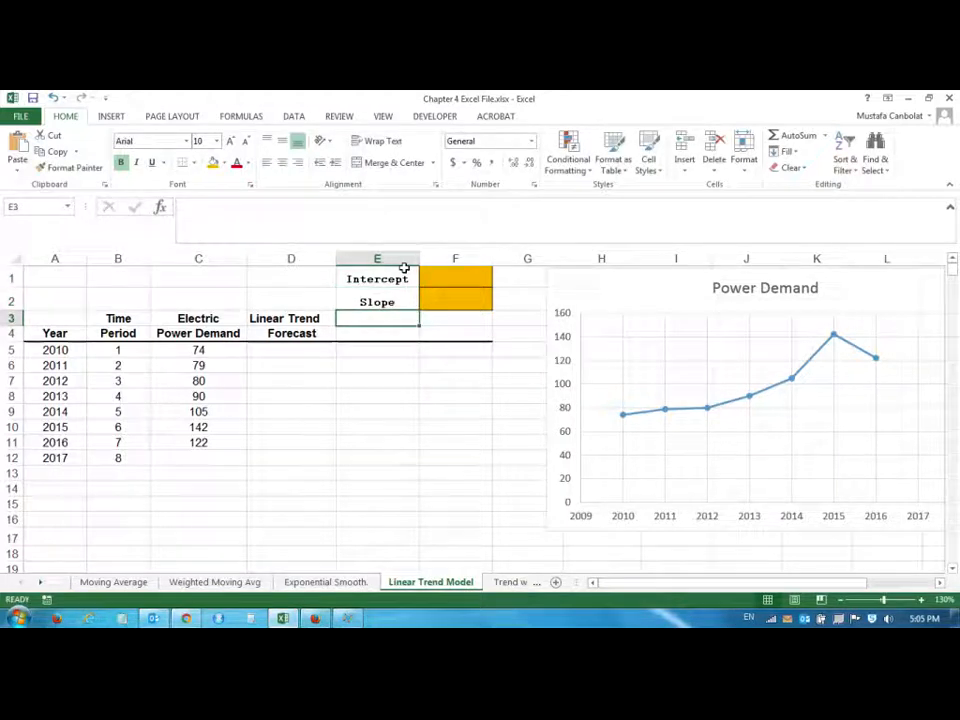
pyautogui.click(455, 278)
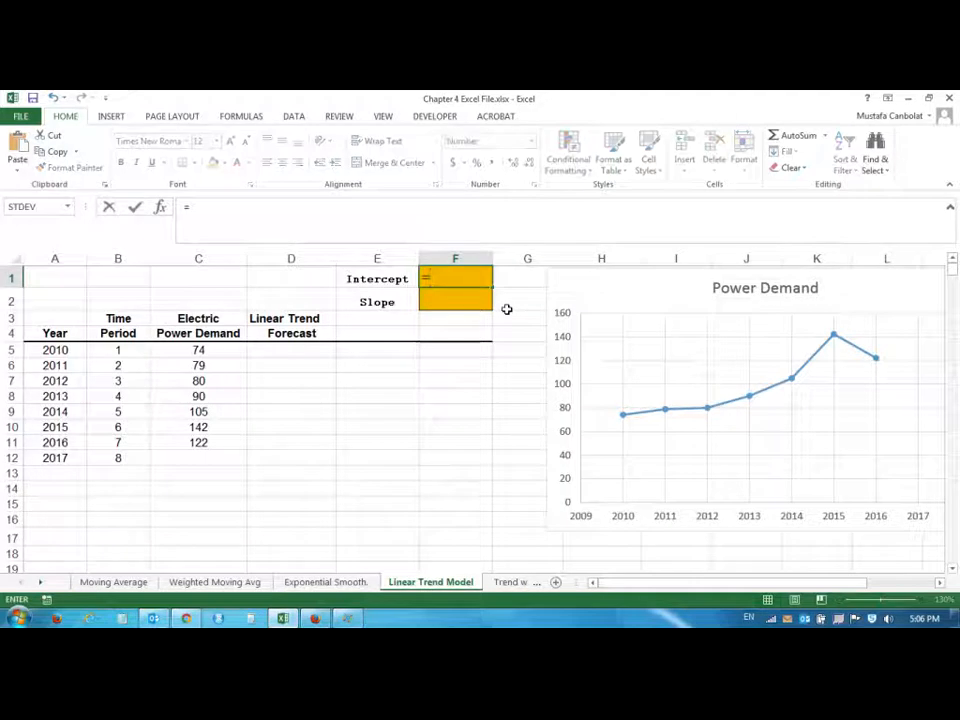
# Enter the intercept formula in F1 using demand values C5:C11, giving 56.71
pyautogui.write('=')
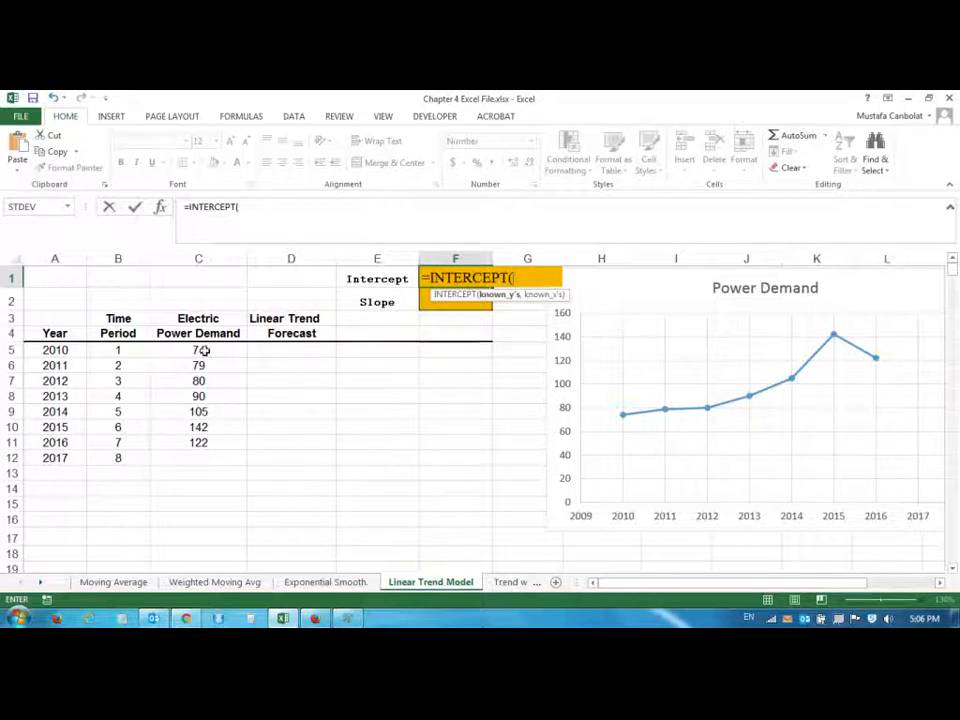
pyautogui.moveTo(198, 350); pyautogui.dragTo(198, 442)
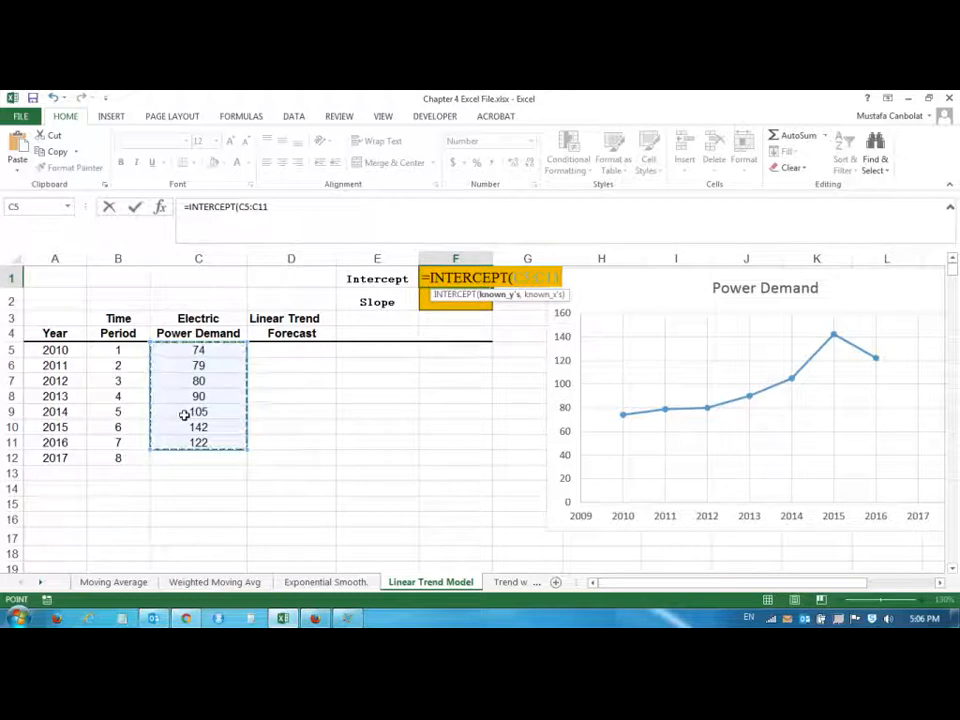
pyautogui.write(',B5:B11)')
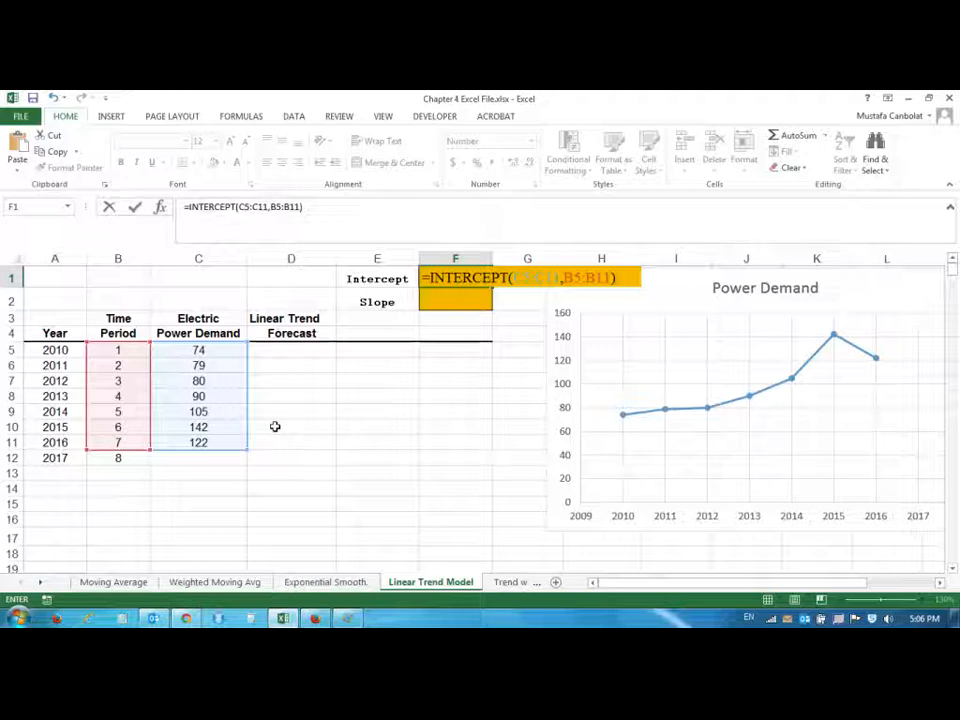
pyautogui.press('Return')
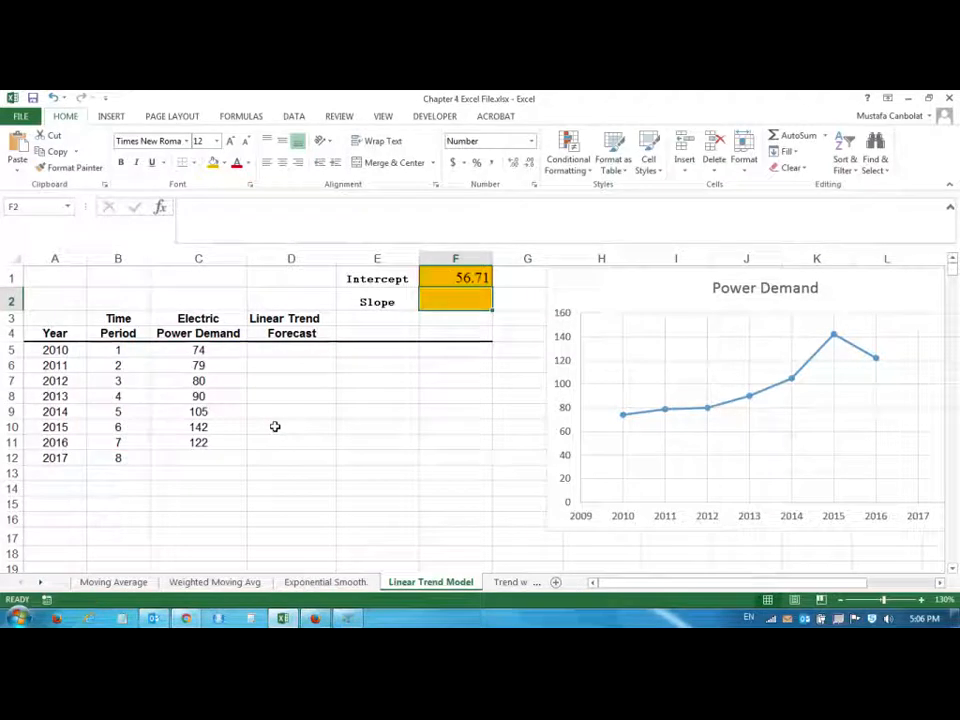
pyautogui.moveTo(585, 443)
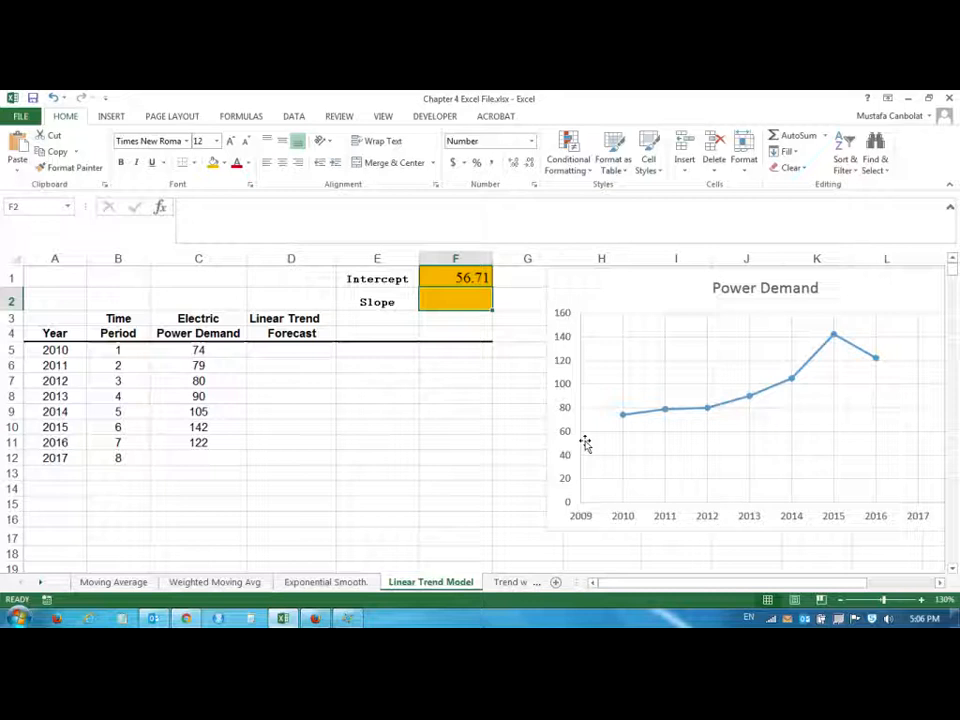
pyautogui.moveTo(580, 445)
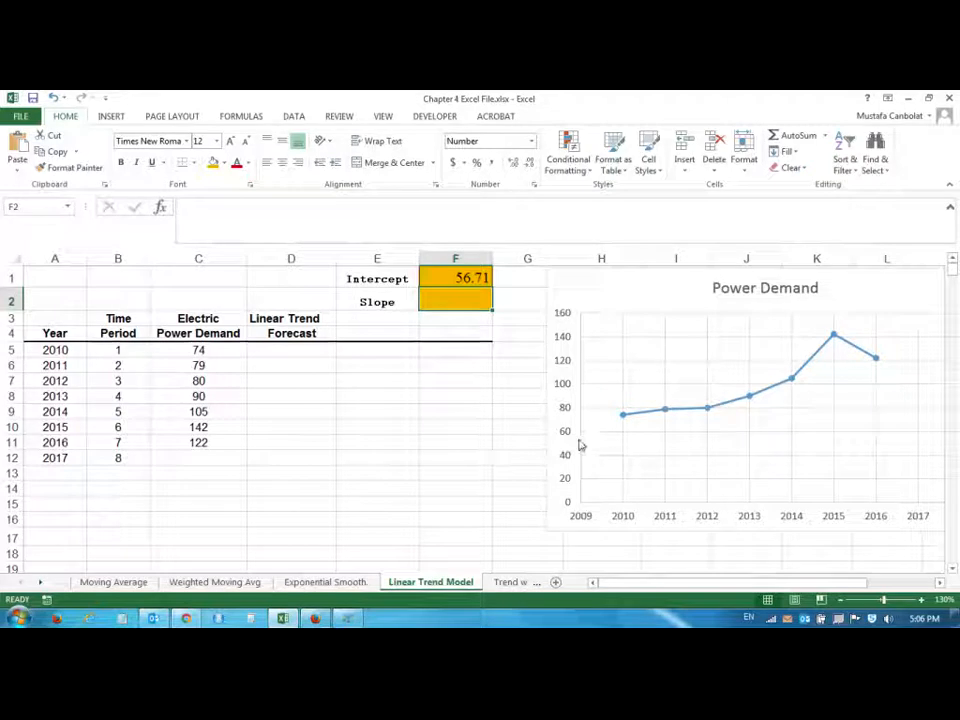
pyautogui.moveTo(472, 360)
pyautogui.write('=SLOPE(')
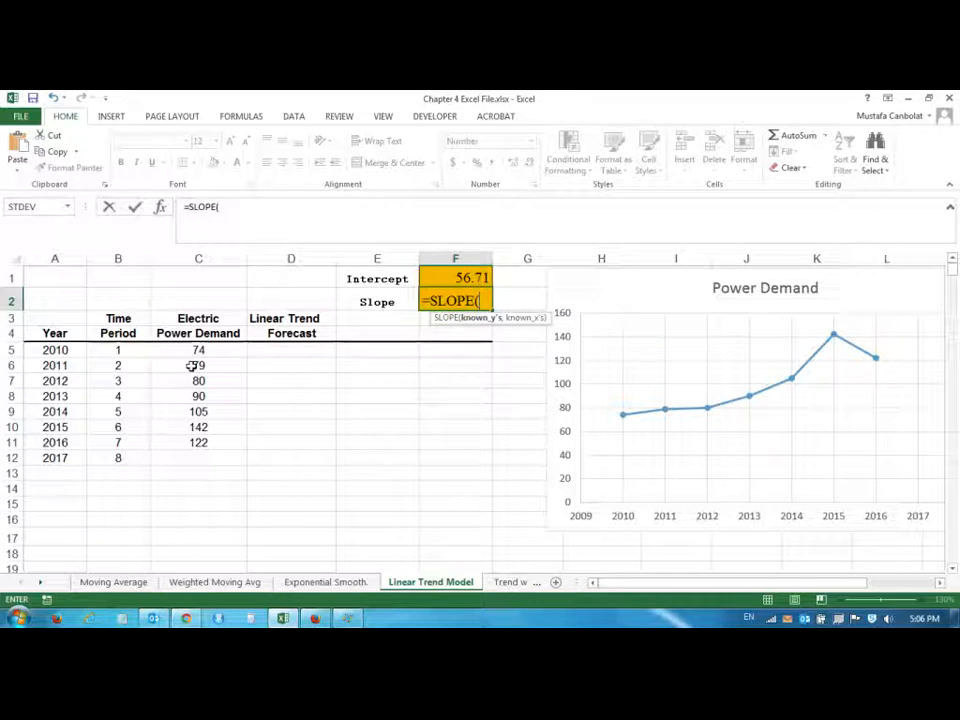
# Complete =SLOPE(C5:C11,B5:B11) in F2 so the slope reads 10.54
pyautogui.moveTo(198, 349); pyautogui.dragTo(198, 442)
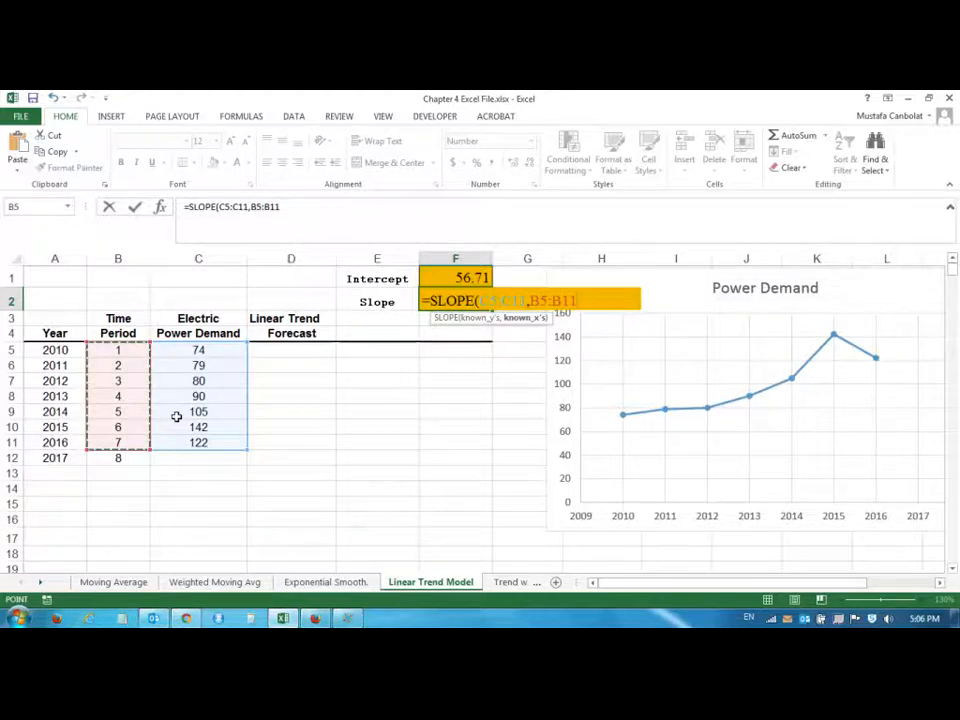
pyautogui.press('Return')
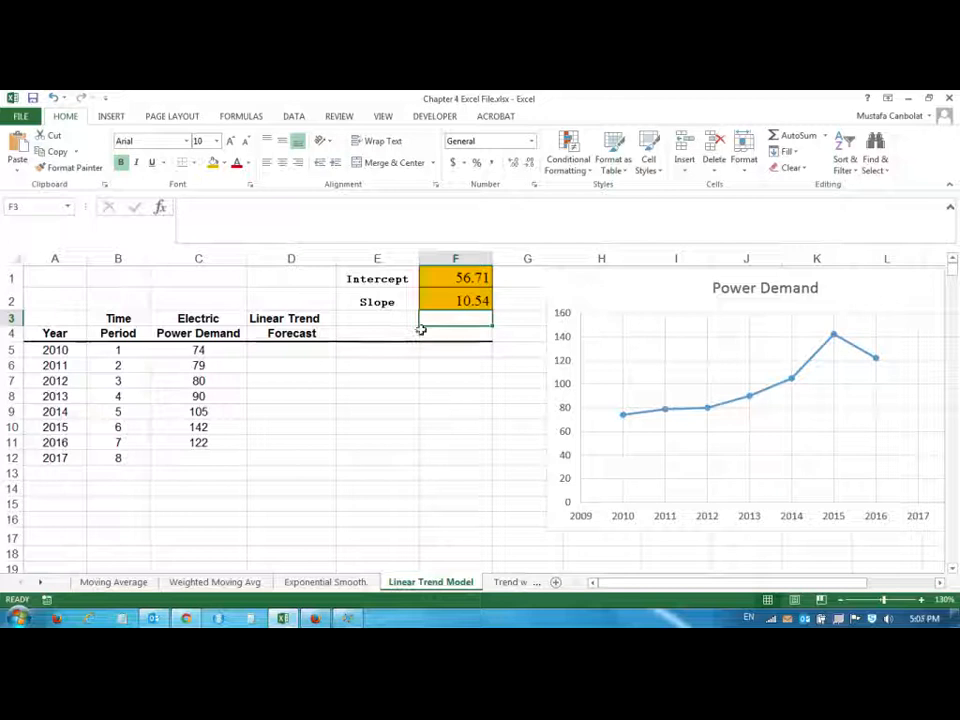
pyautogui.click(198, 488)
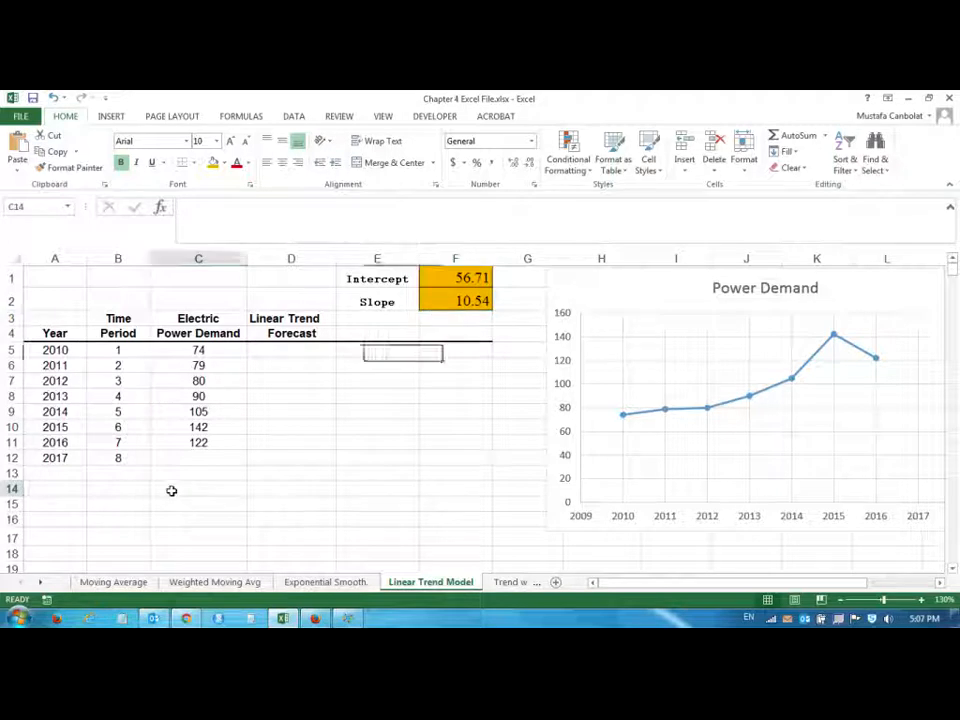
# Type the trend equation 'Y = 56.71 + 10.54Time Period' into C14
pyautogui.write('Y =')
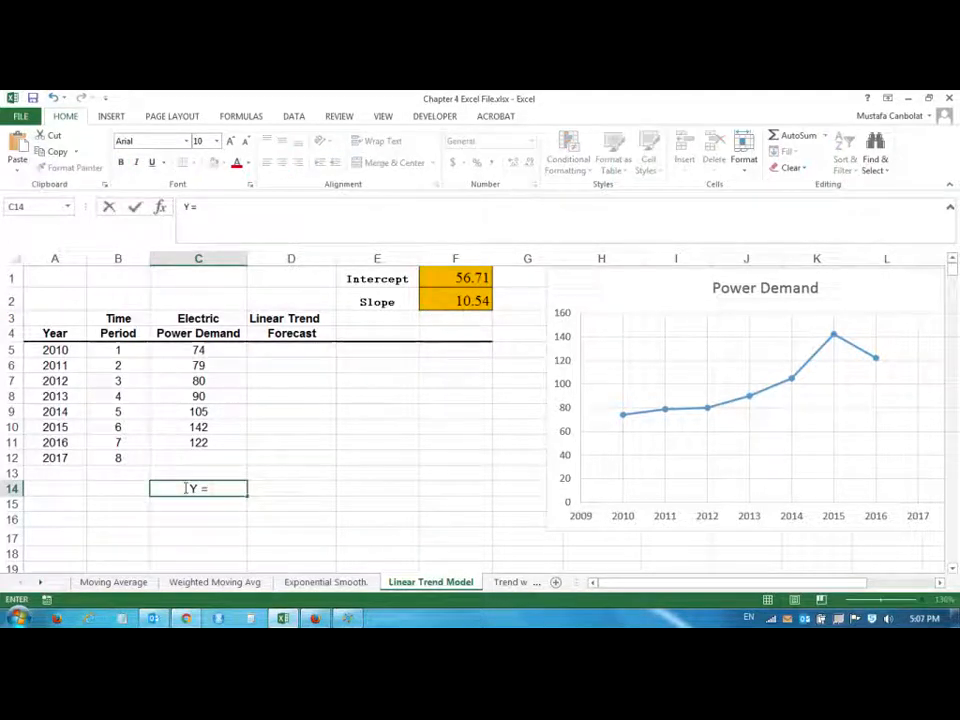
pyautogui.write('56.71 +')
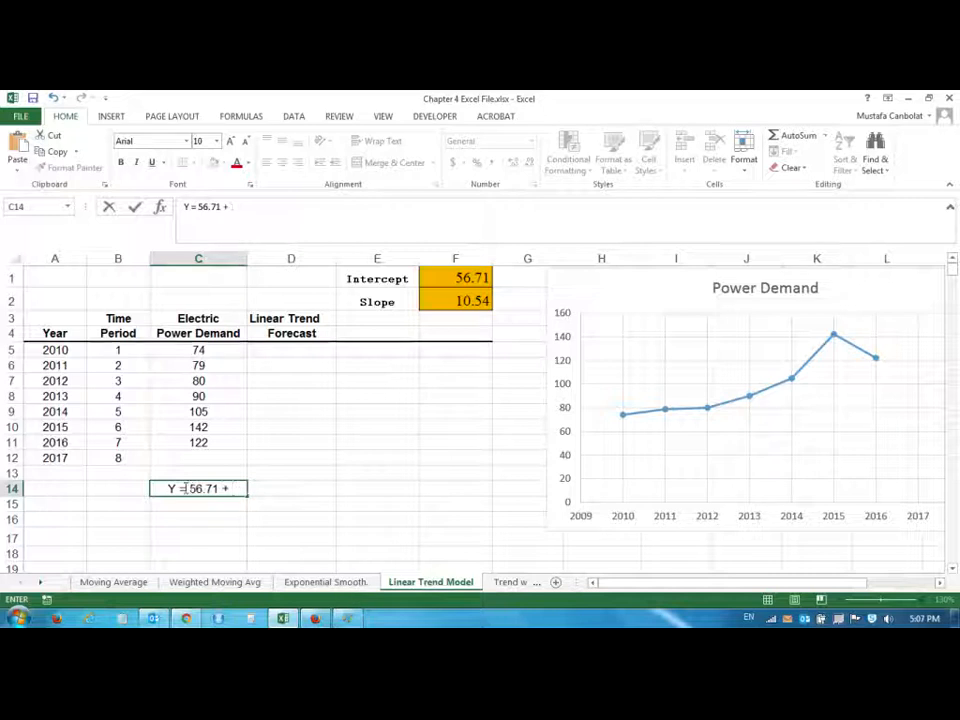
pyautogui.write('10.54')
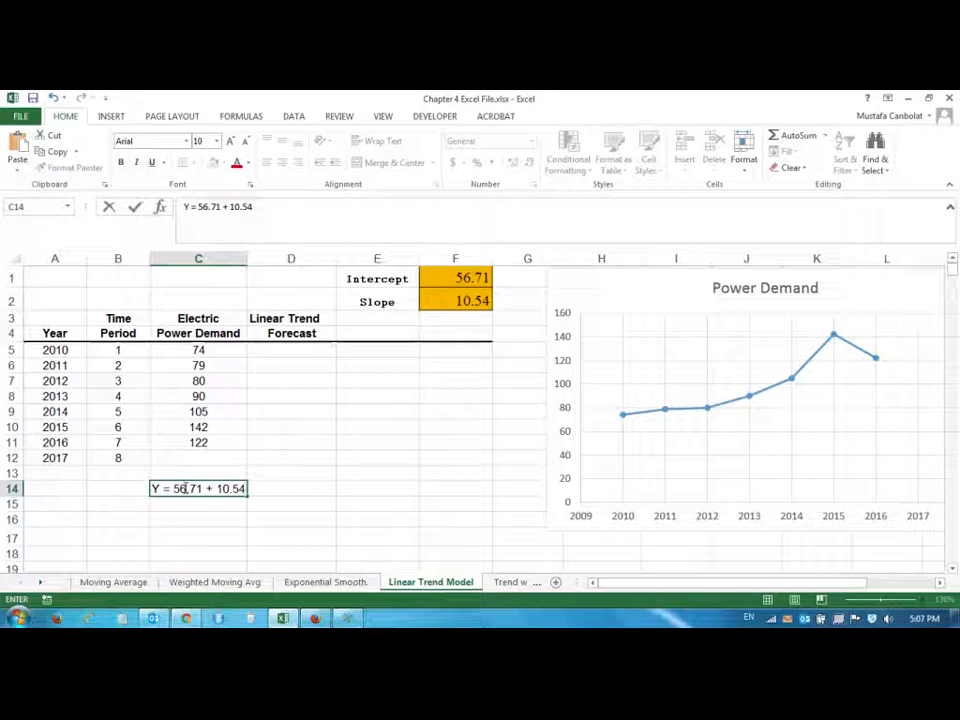
pyautogui.write('Time Perio')
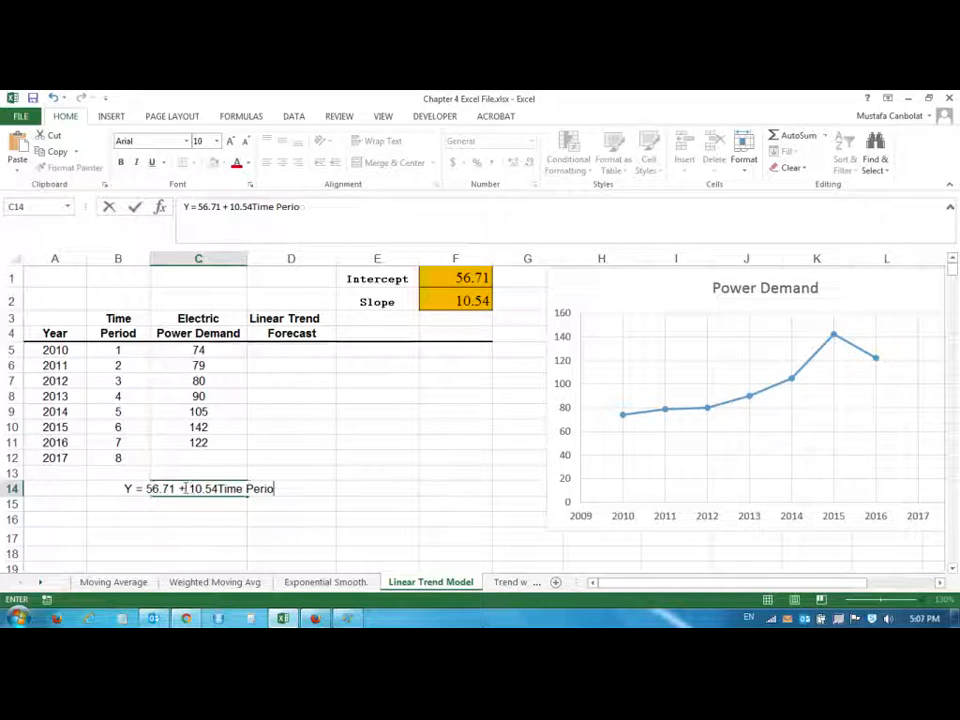
pyautogui.press('Return')
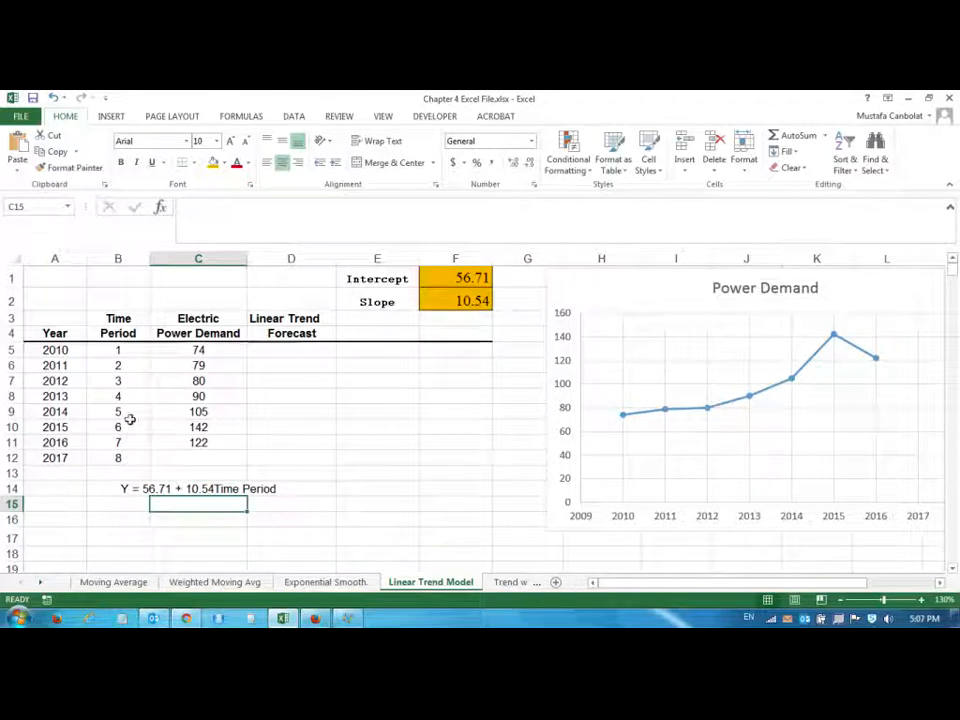
pyautogui.moveTo(336, 355)
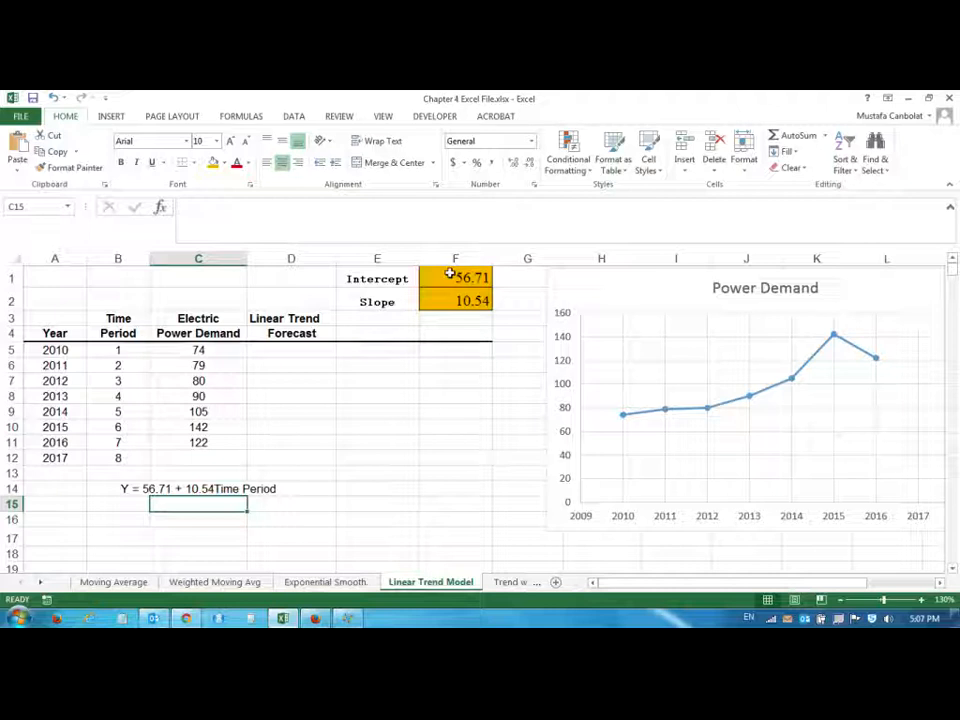
pyautogui.moveTo(730, 318)
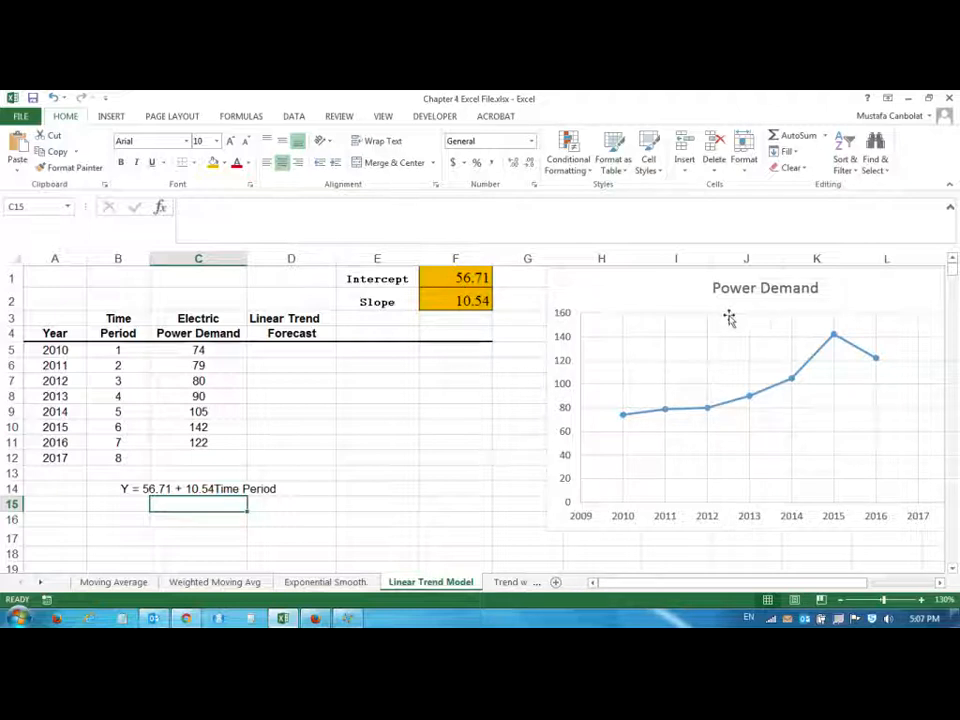
pyautogui.moveTo(898, 337)
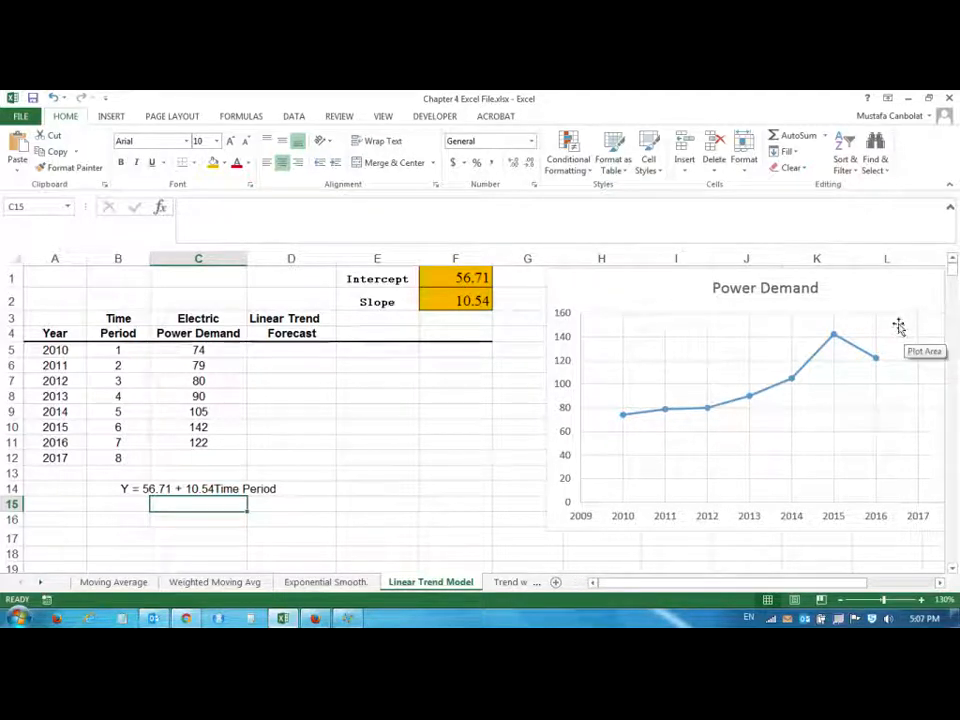
pyautogui.moveTo(915, 305)
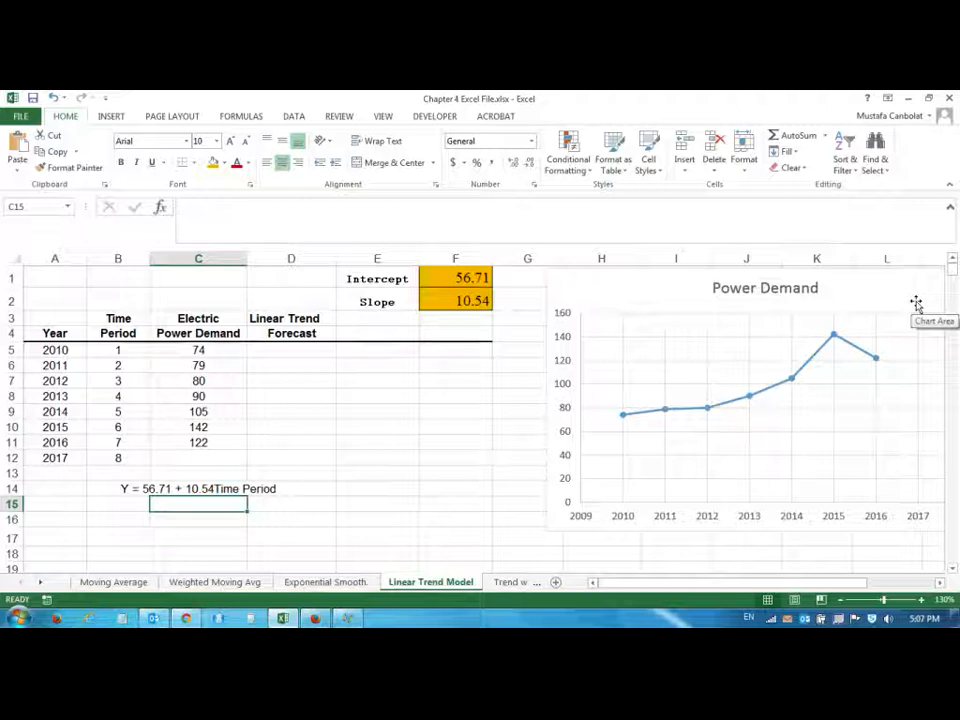
pyautogui.moveTo(280, 353)
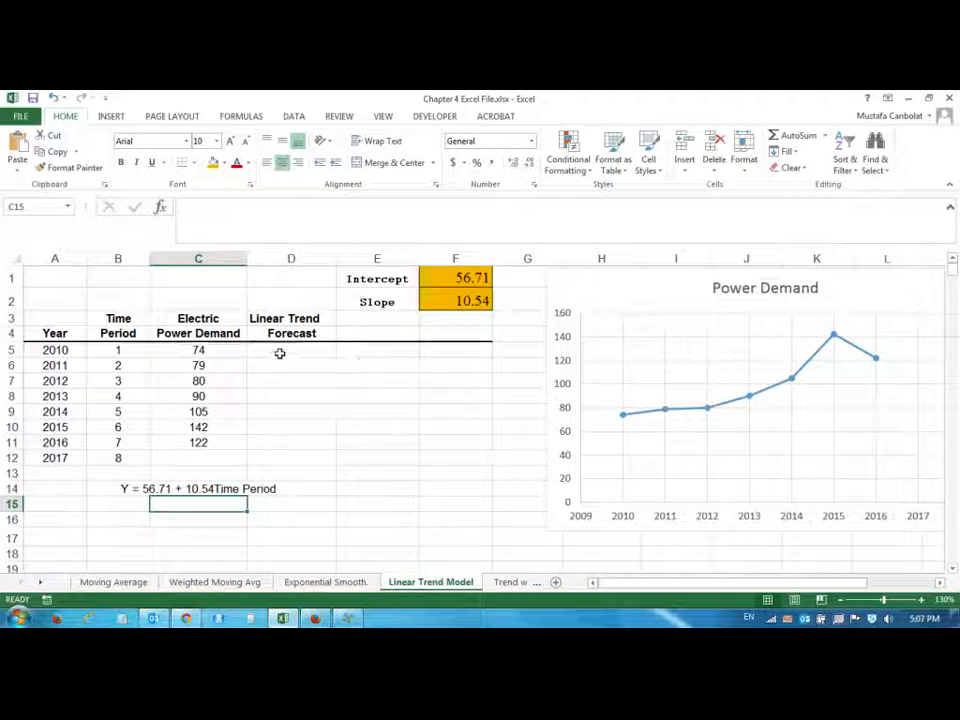
# Enter =F$1+F$2*B5 in D5 to produce the first forecast of 67.25
pyautogui.click(291, 349)
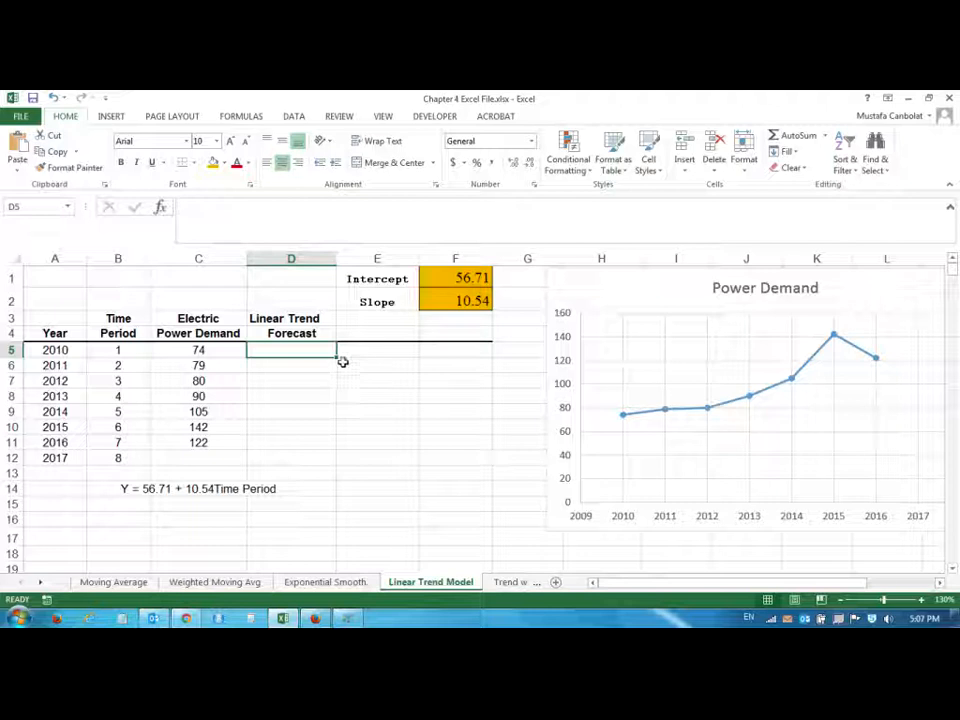
pyautogui.moveTo(268, 410)
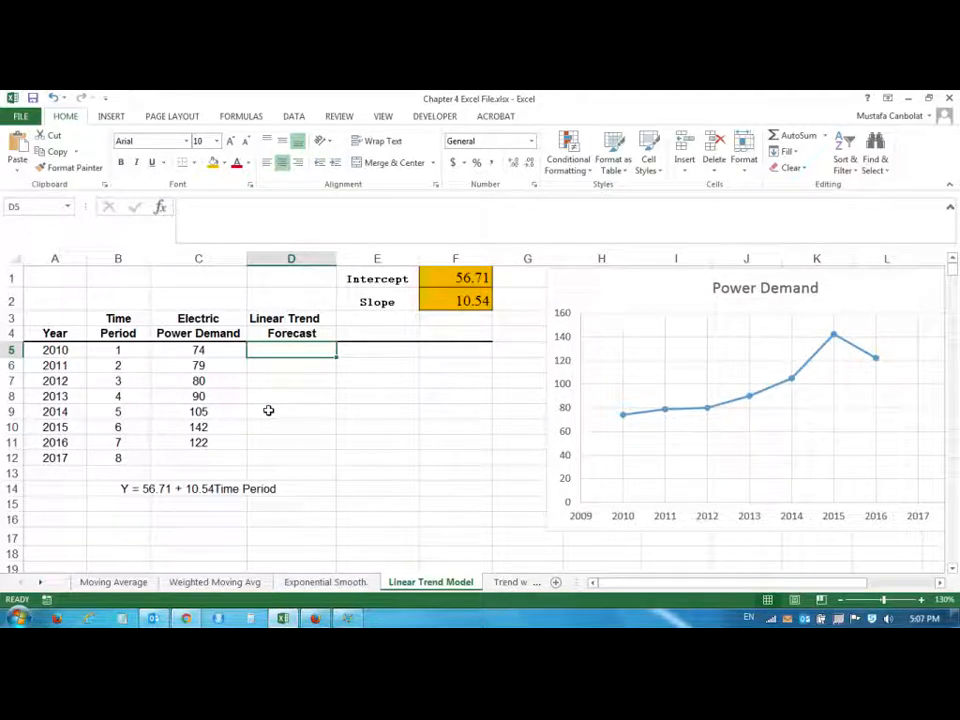
pyautogui.write('=F1')
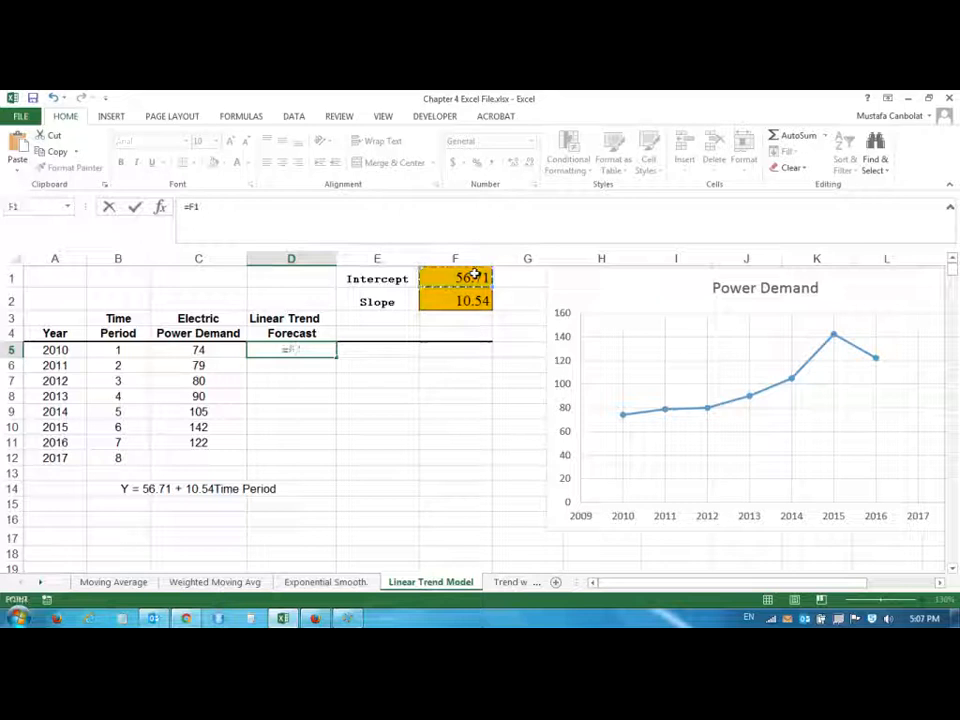
pyautogui.press('f3')
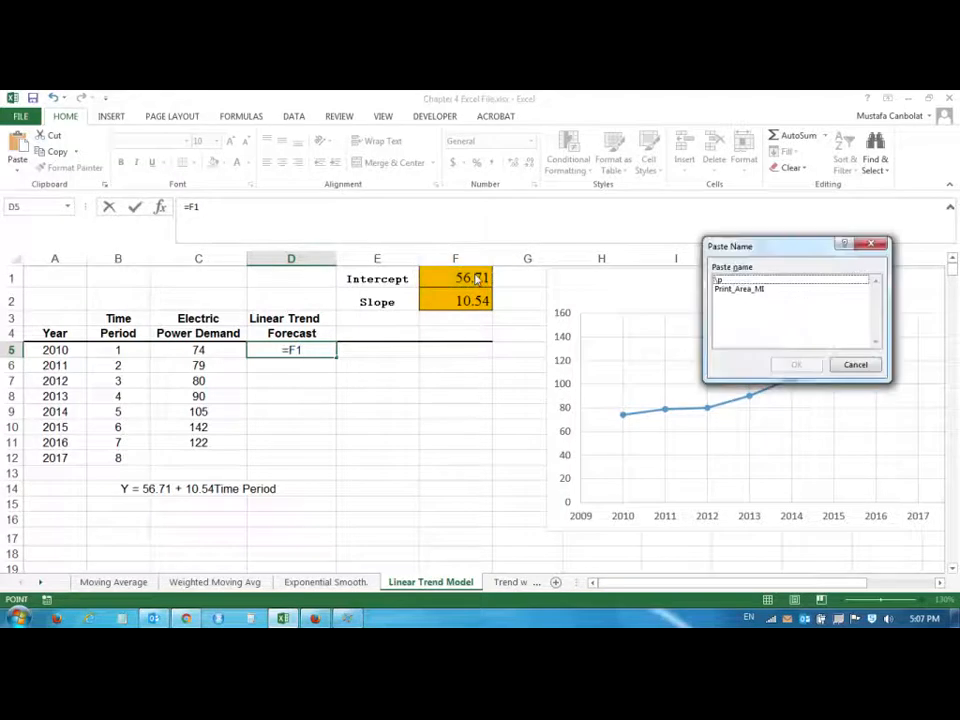
pyautogui.click(855, 364)
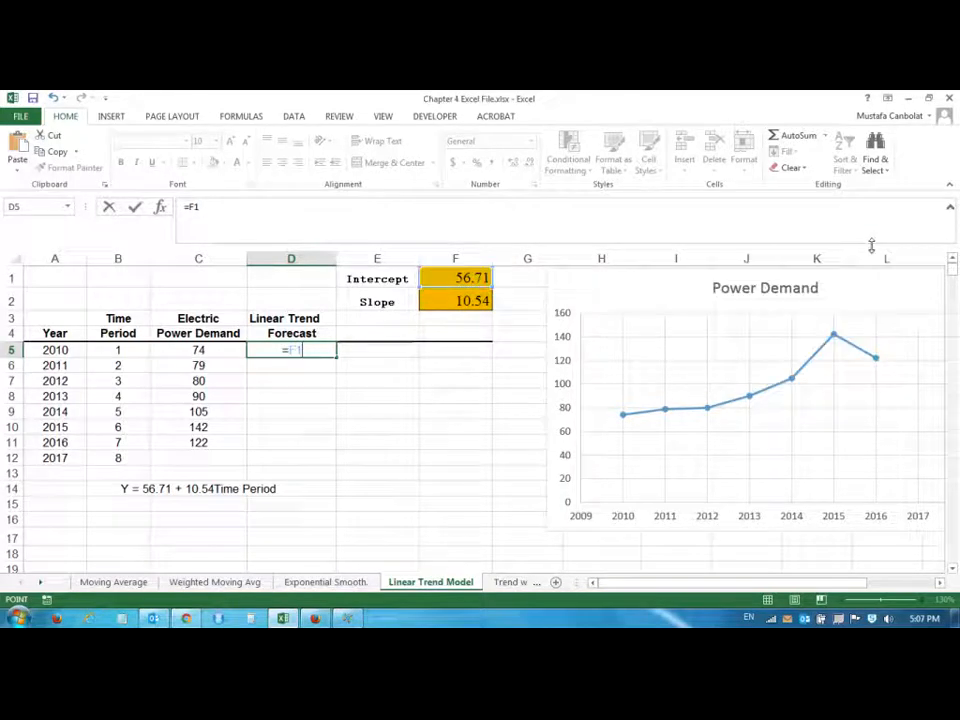
pyautogui.write('$')
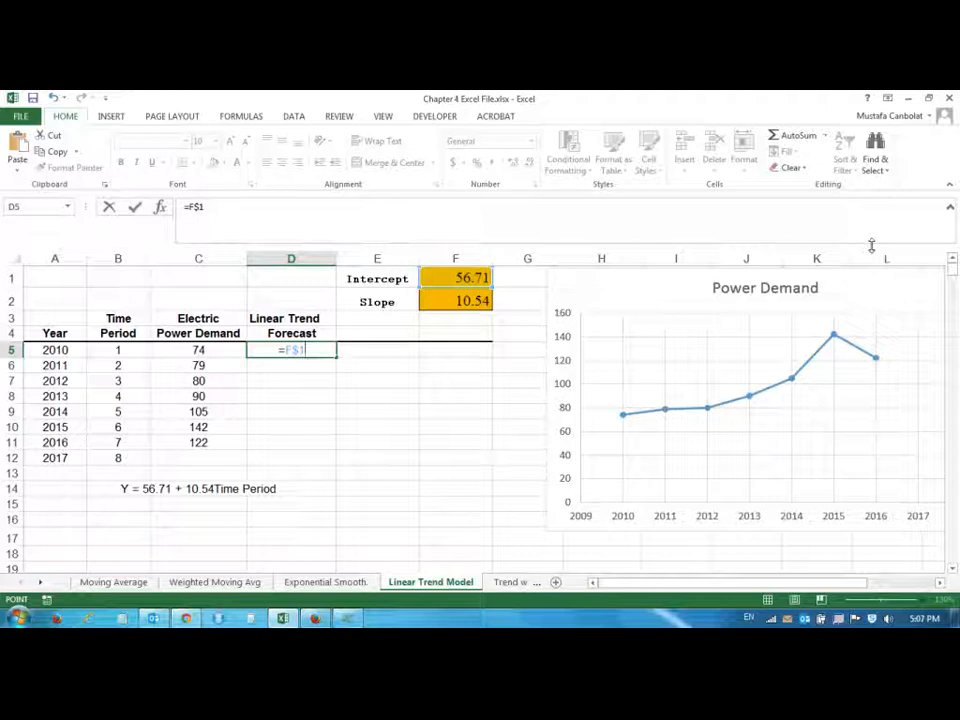
pyautogui.write('+')
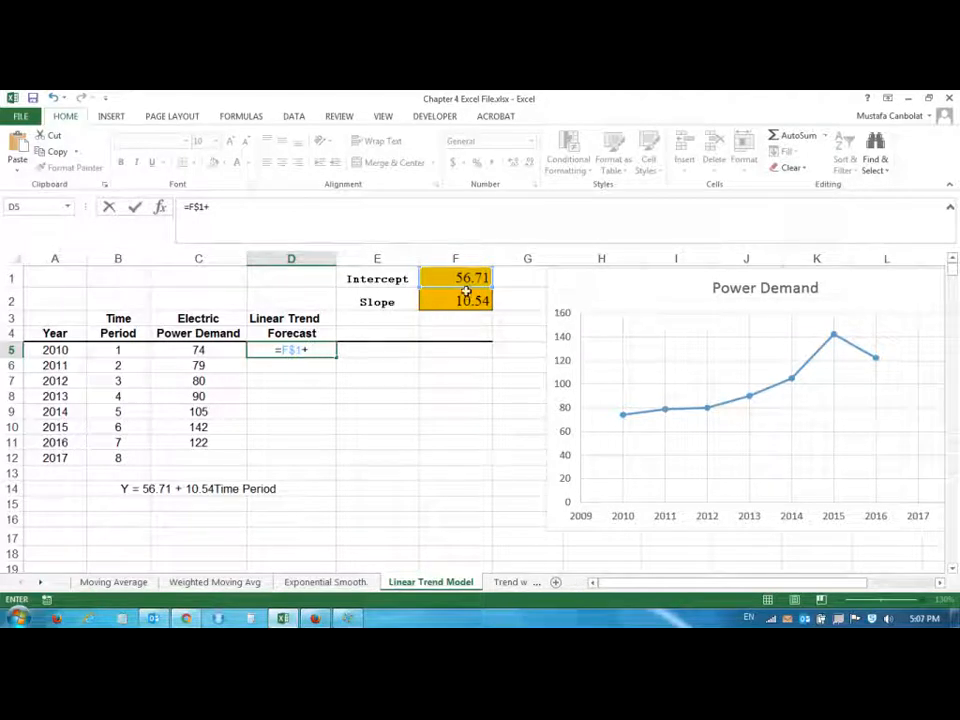
pyautogui.click(455, 301)
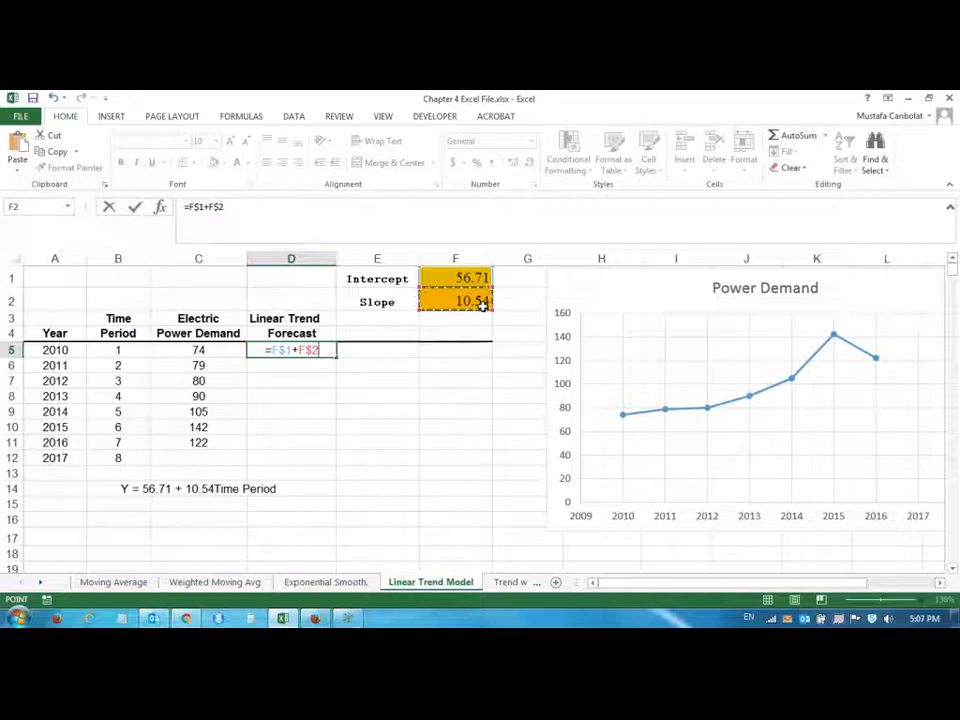
pyautogui.write('*')
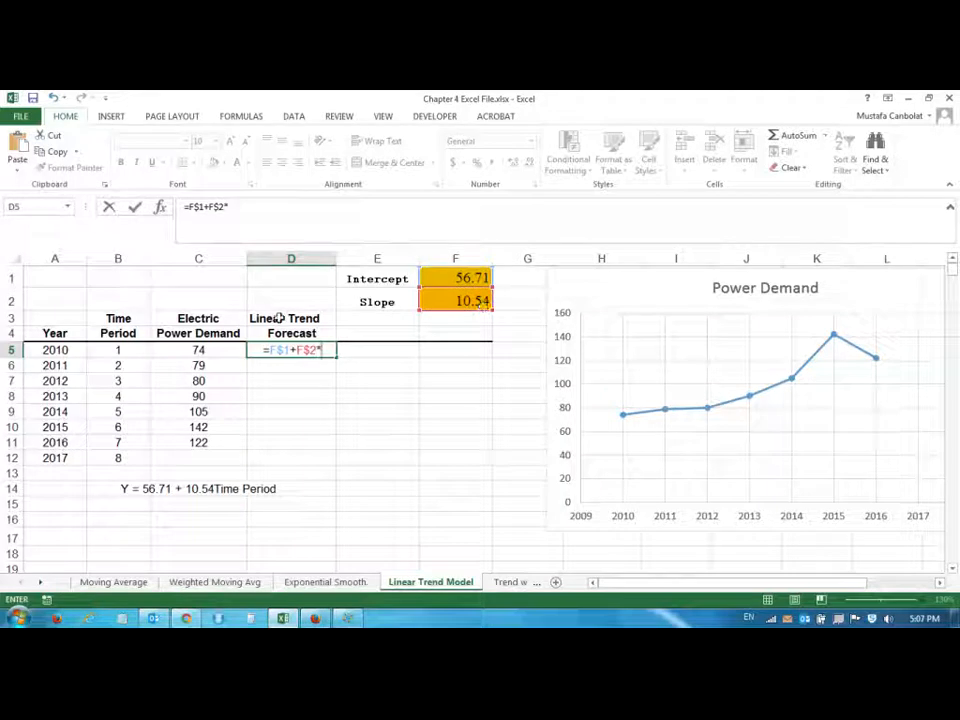
pyautogui.click(198, 350)
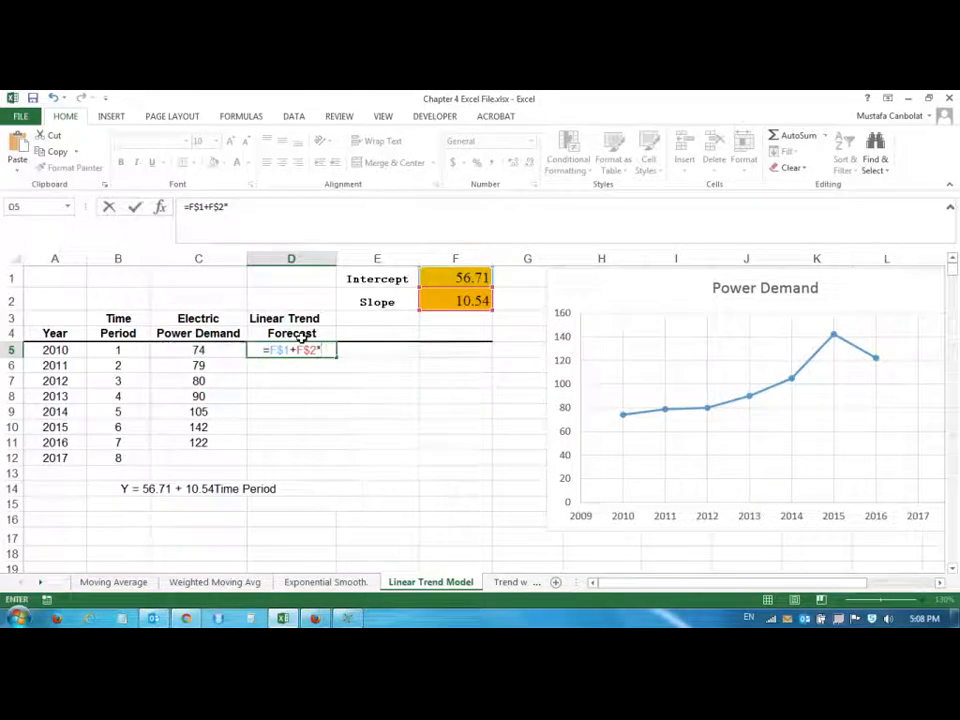
pyautogui.click(118, 350)
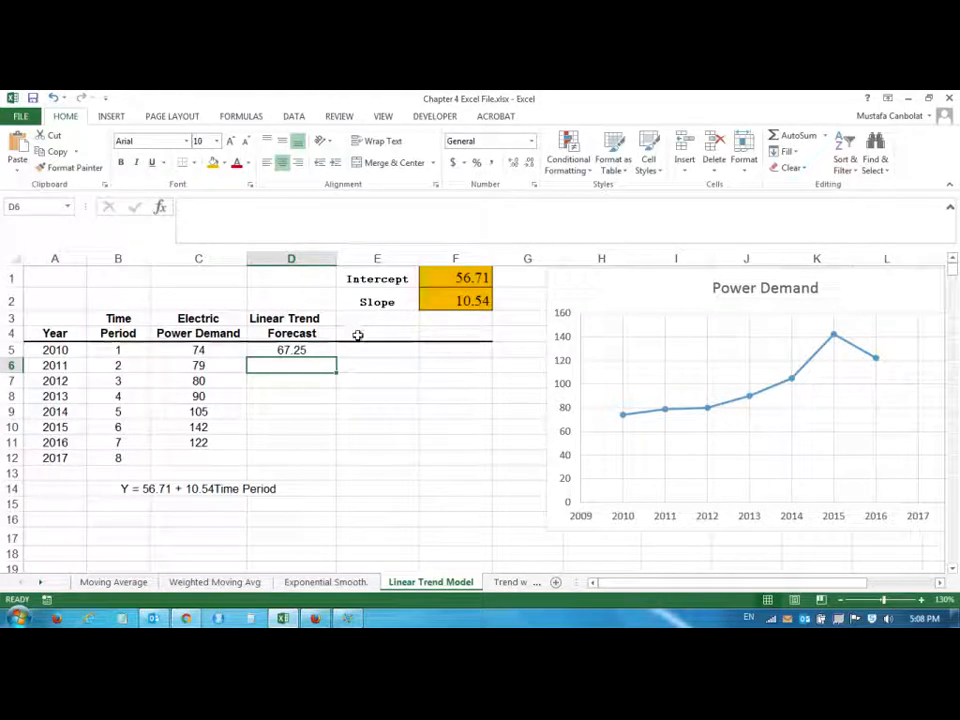
# Fill the D5 forecast down through 2017 and show values with two decimals
pyautogui.click(291, 350)
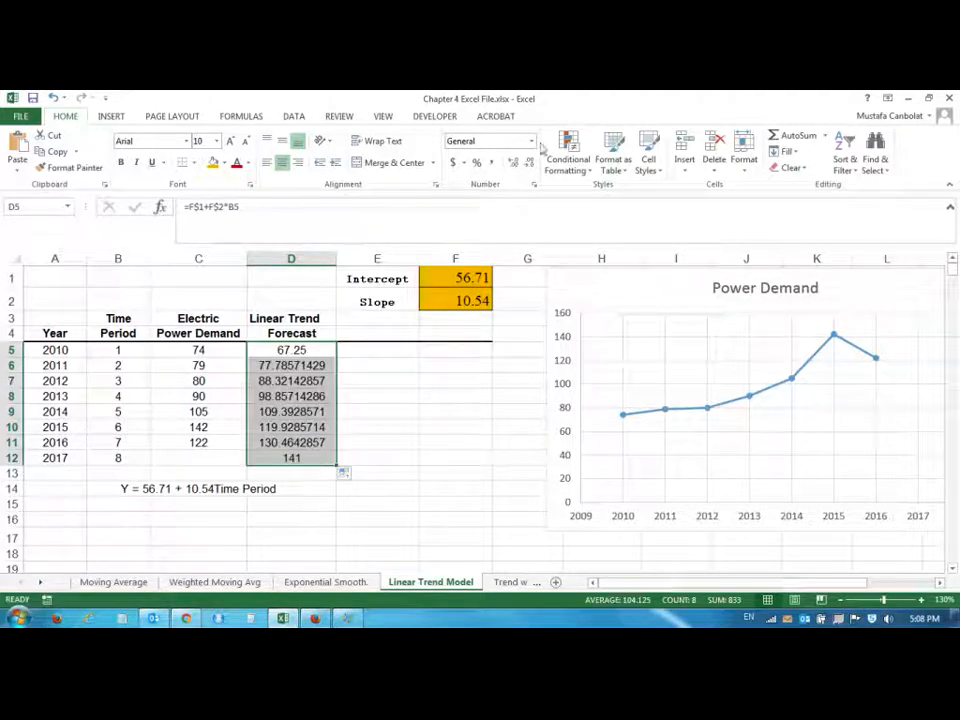
pyautogui.click(527, 140)
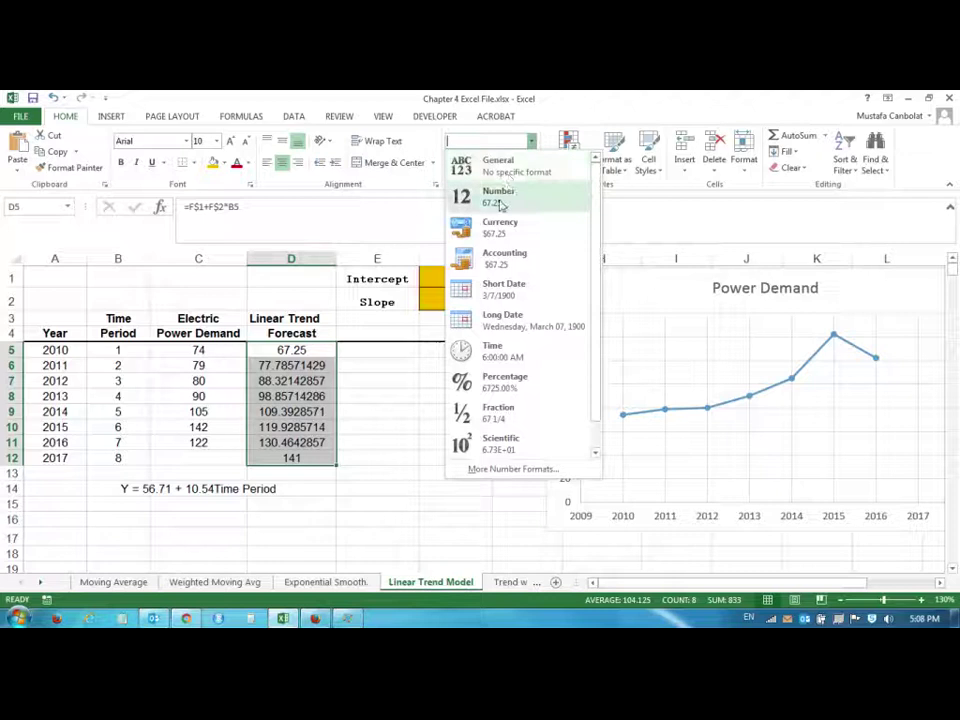
pyautogui.click(498, 197)
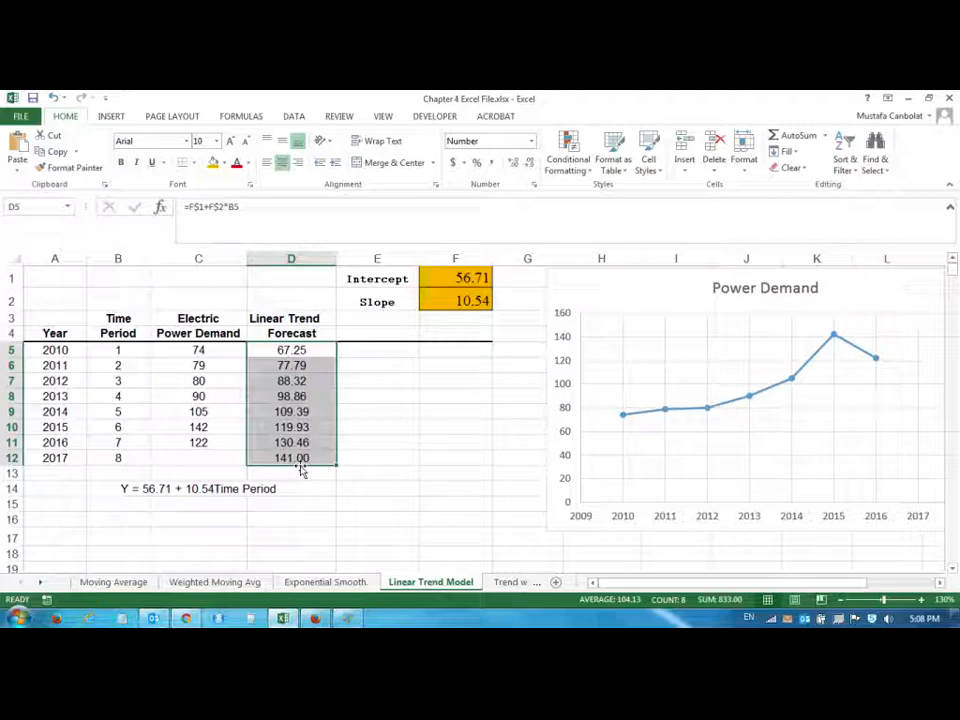
pyautogui.moveTo(372, 487)
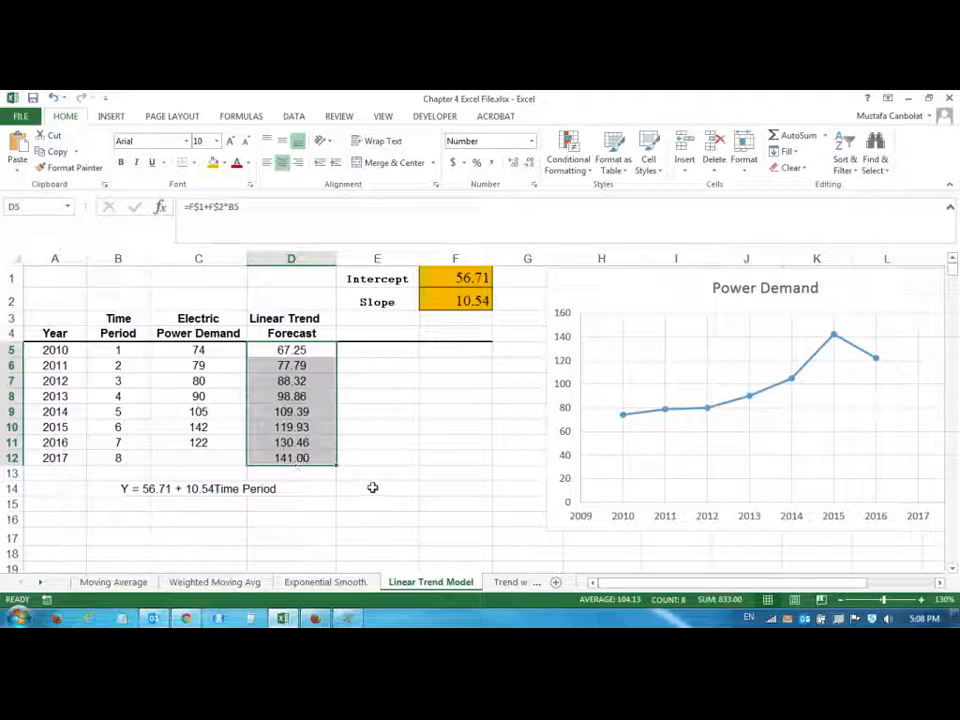
pyautogui.moveTo(324, 468)
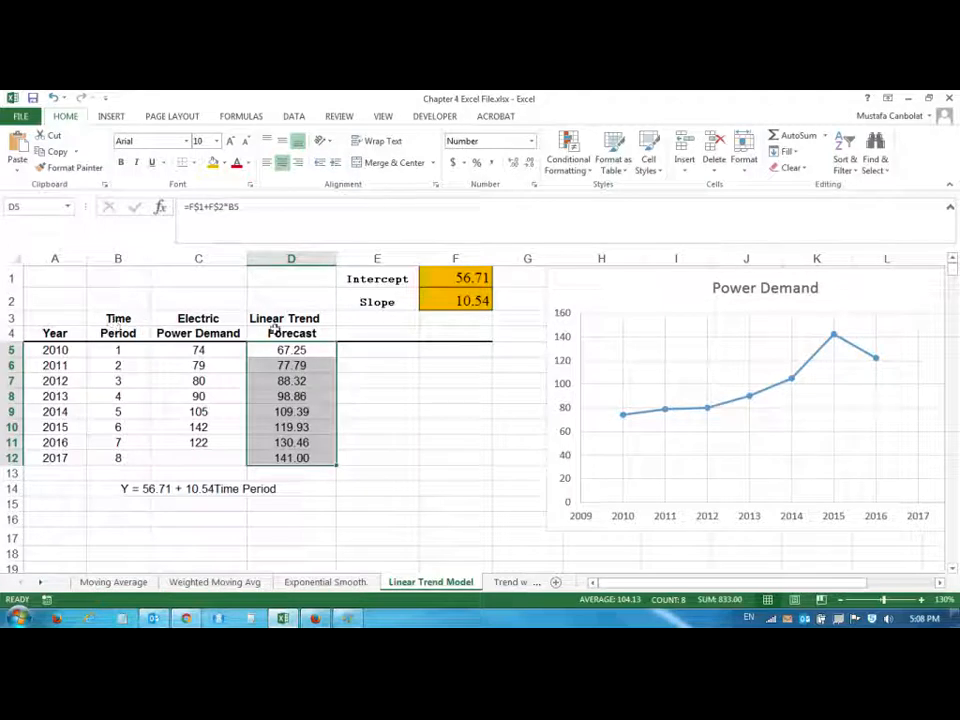
pyautogui.moveTo(555, 295)
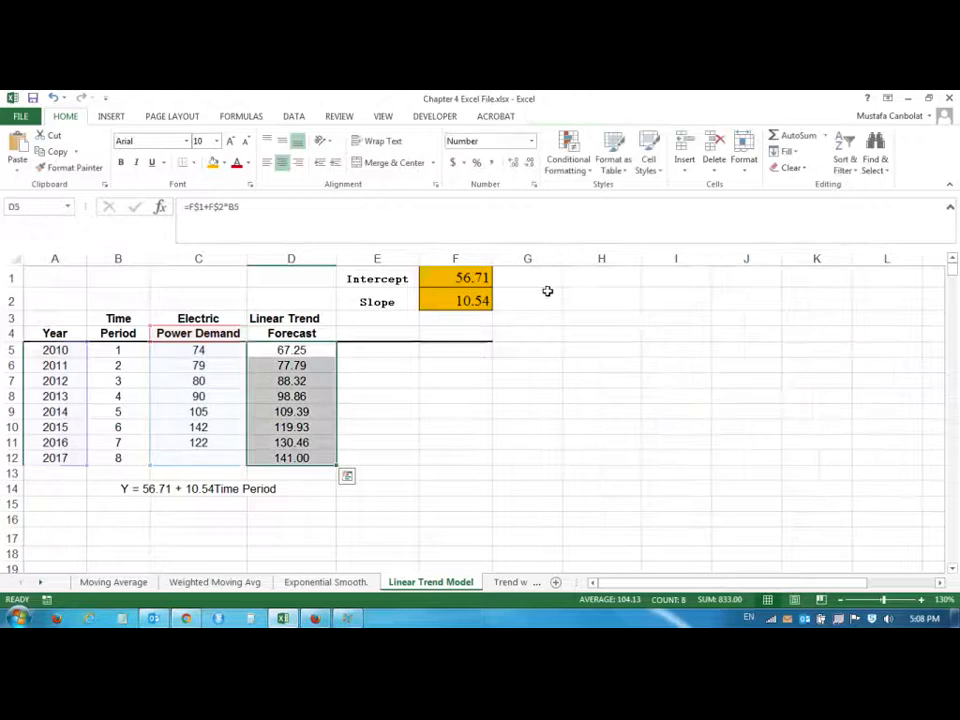
# Select A4:A12 plus C4:D12 and bring up the Scatter chart options
pyautogui.click(377, 442)
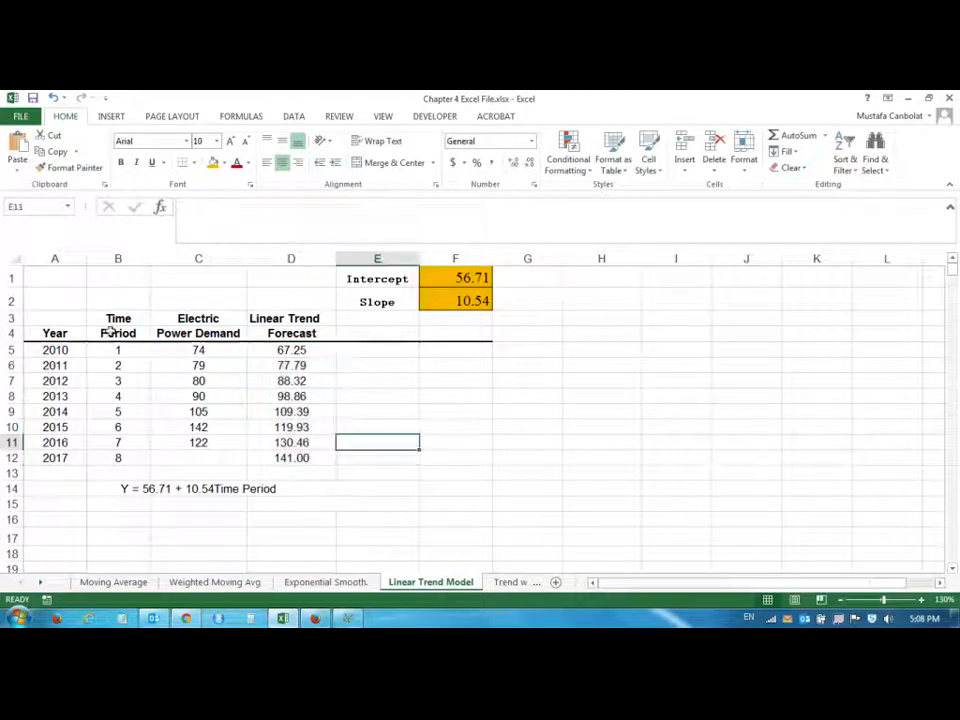
pyautogui.moveTo(55, 333); pyautogui.dragTo(55, 457)
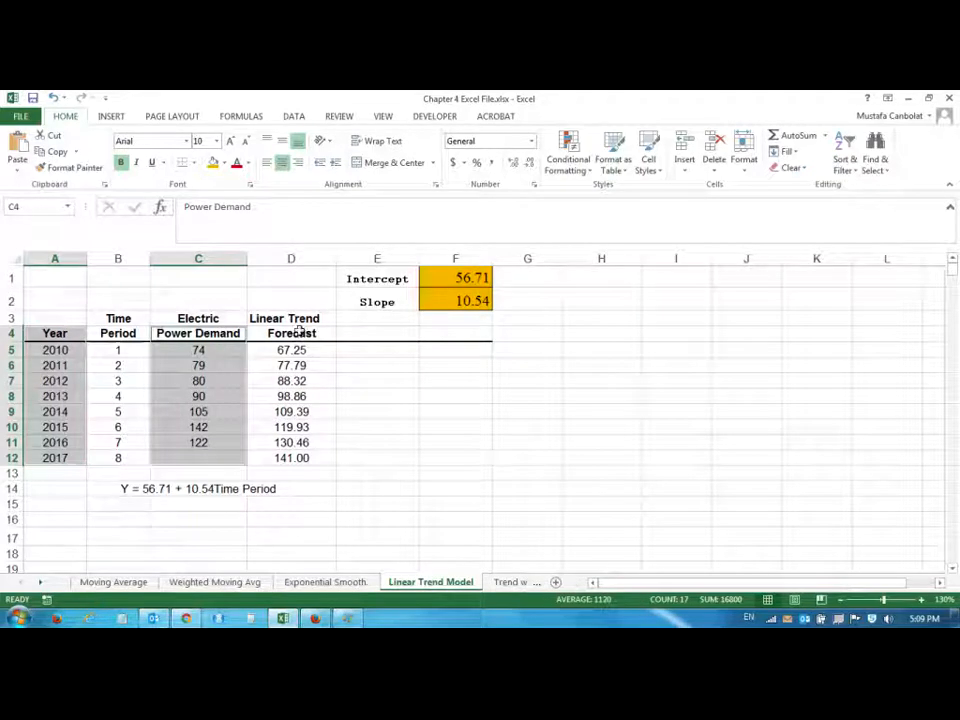
pyautogui.click(291, 333)
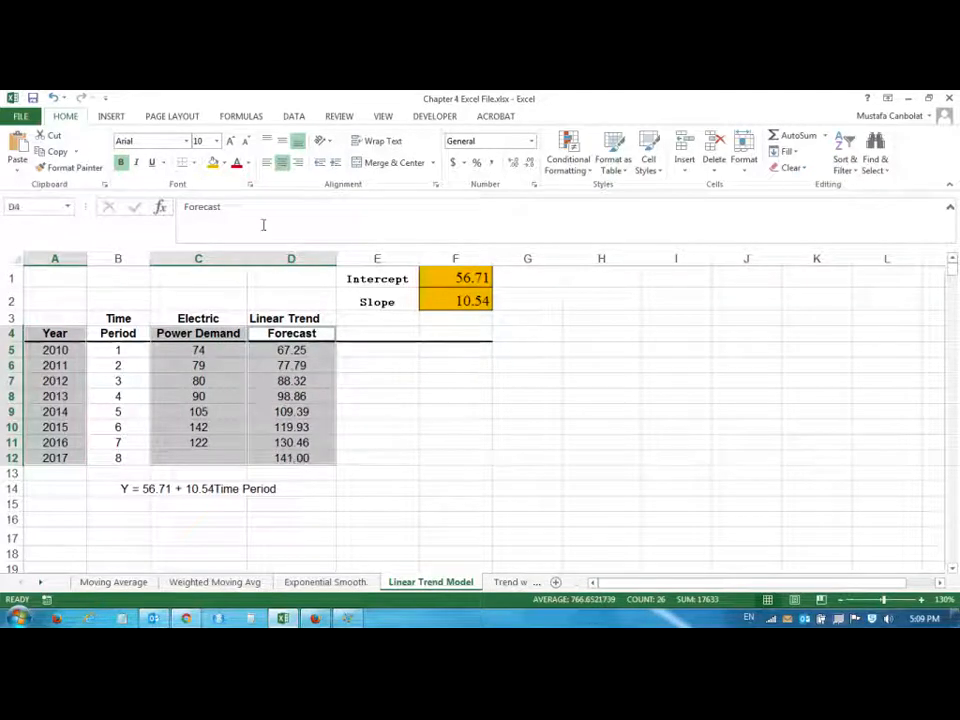
pyautogui.click(110, 116)
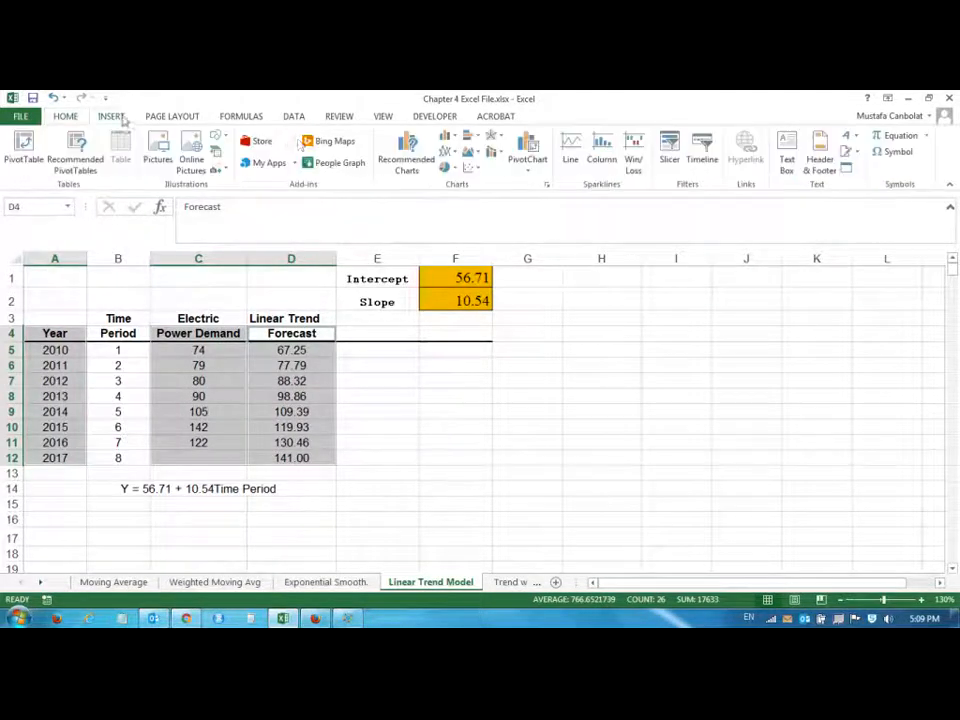
pyautogui.click(471, 167)
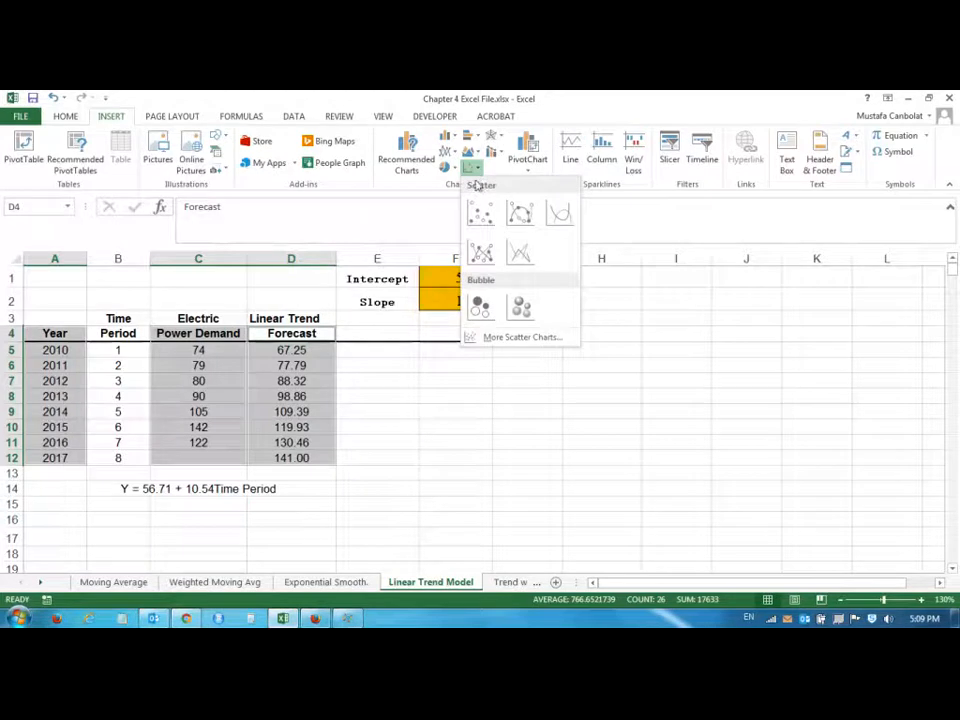
# Insert a Scatter with Straight Lines and Markers chart of Power Demand and Forecast
pyautogui.click(481, 252)
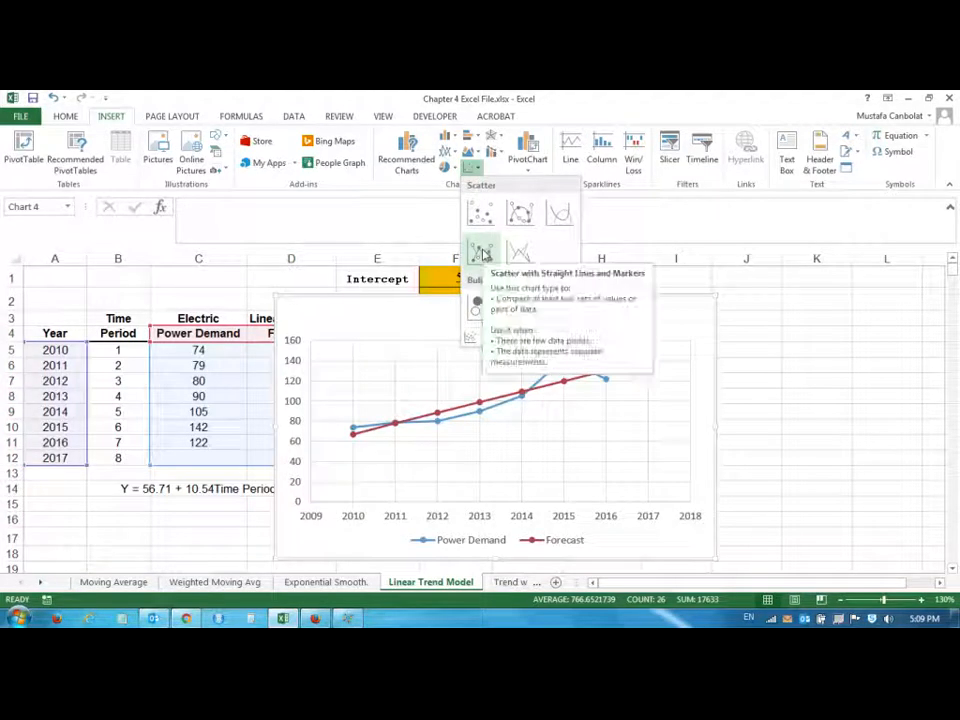
pyautogui.click(481, 250)
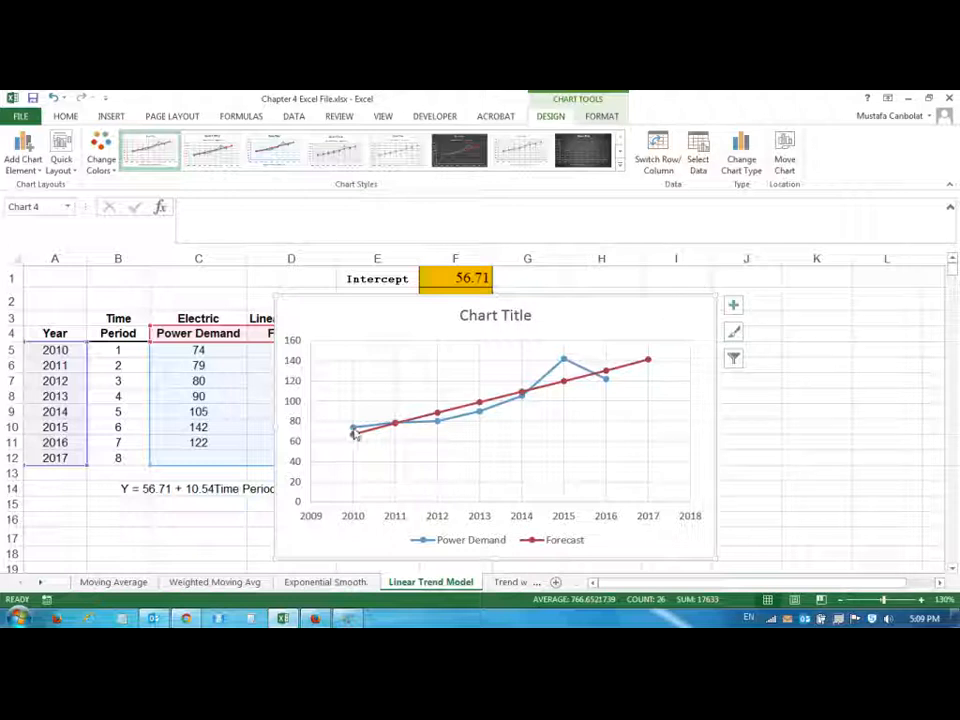
pyautogui.moveTo(396, 421)
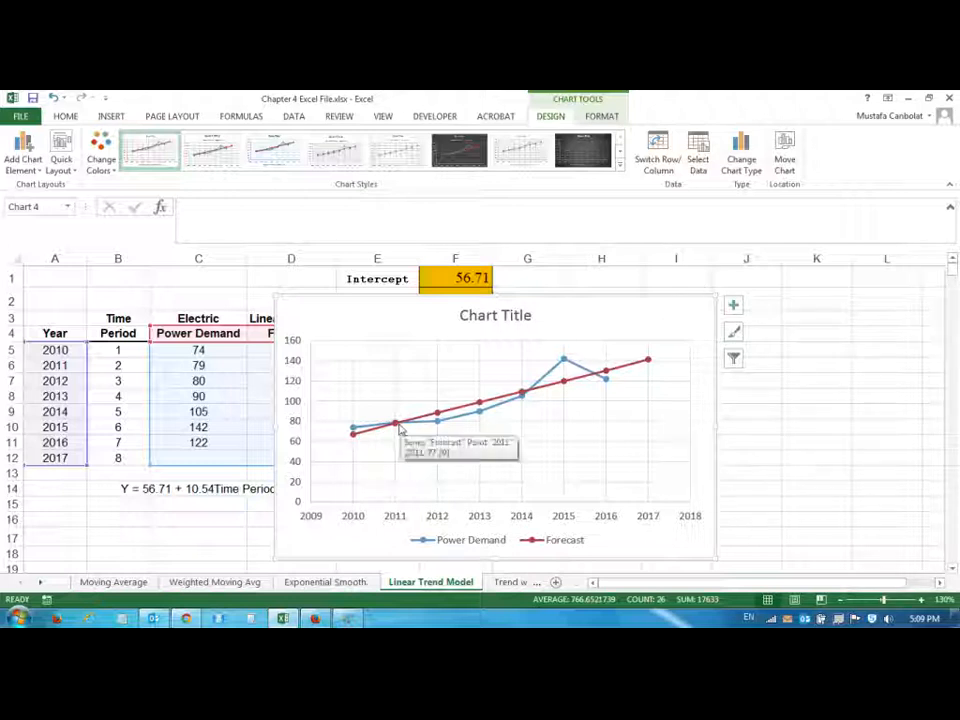
pyautogui.moveTo(477, 418)
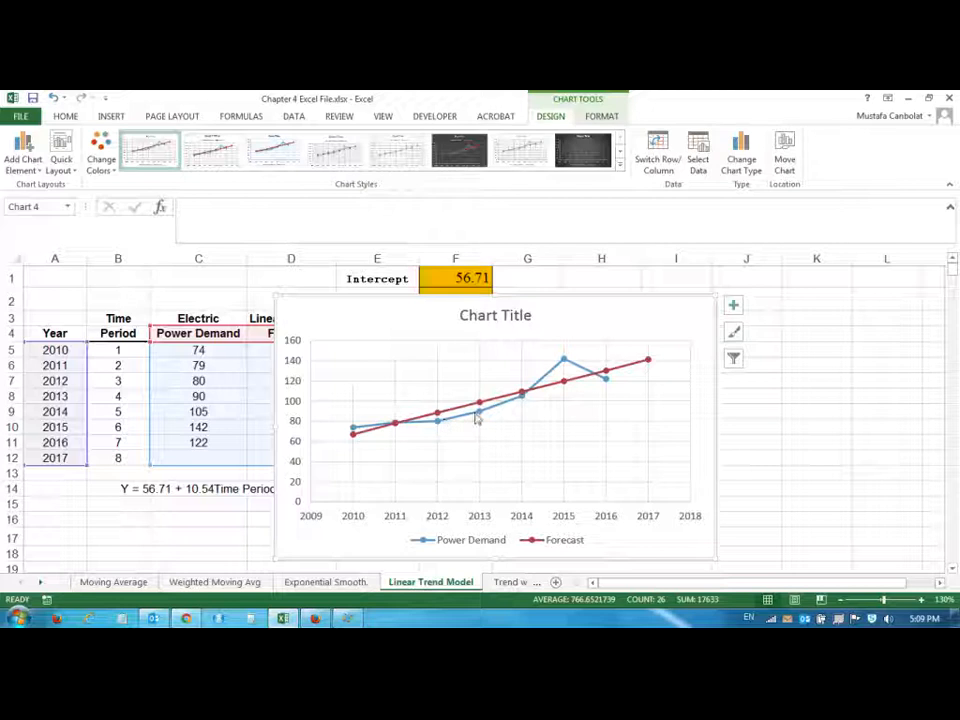
pyautogui.moveTo(575, 385)
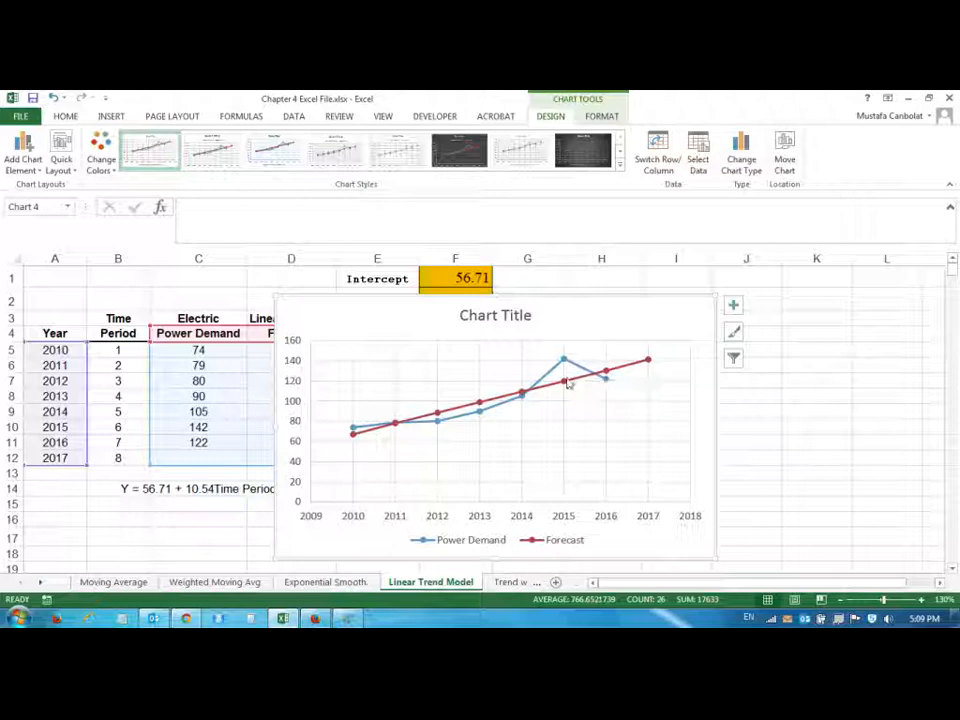
pyautogui.moveTo(645, 370)
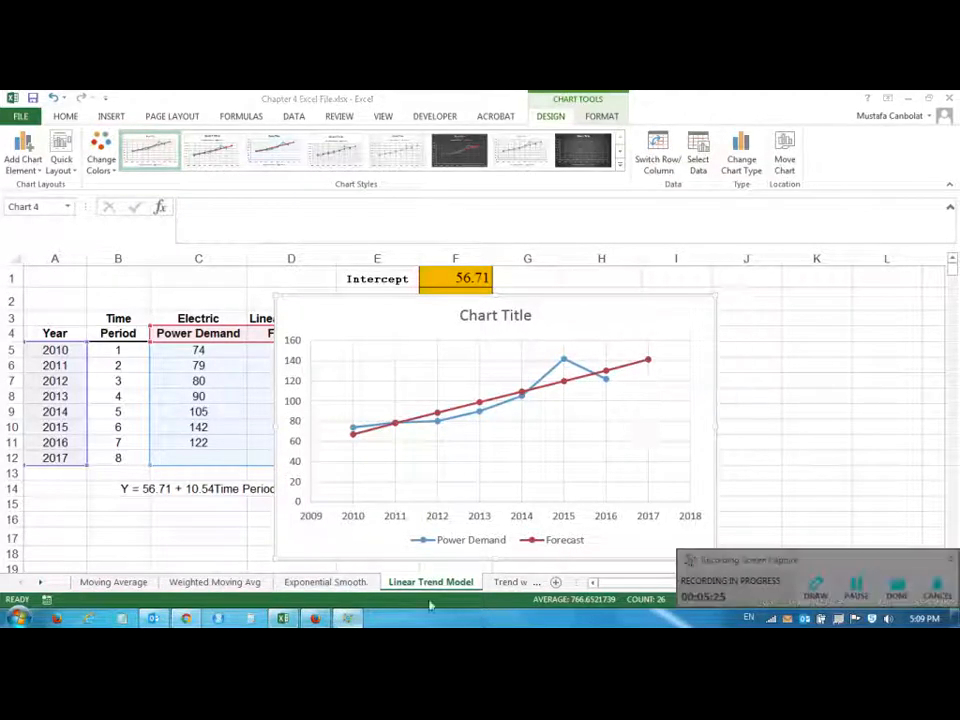
pyautogui.click(495, 315)
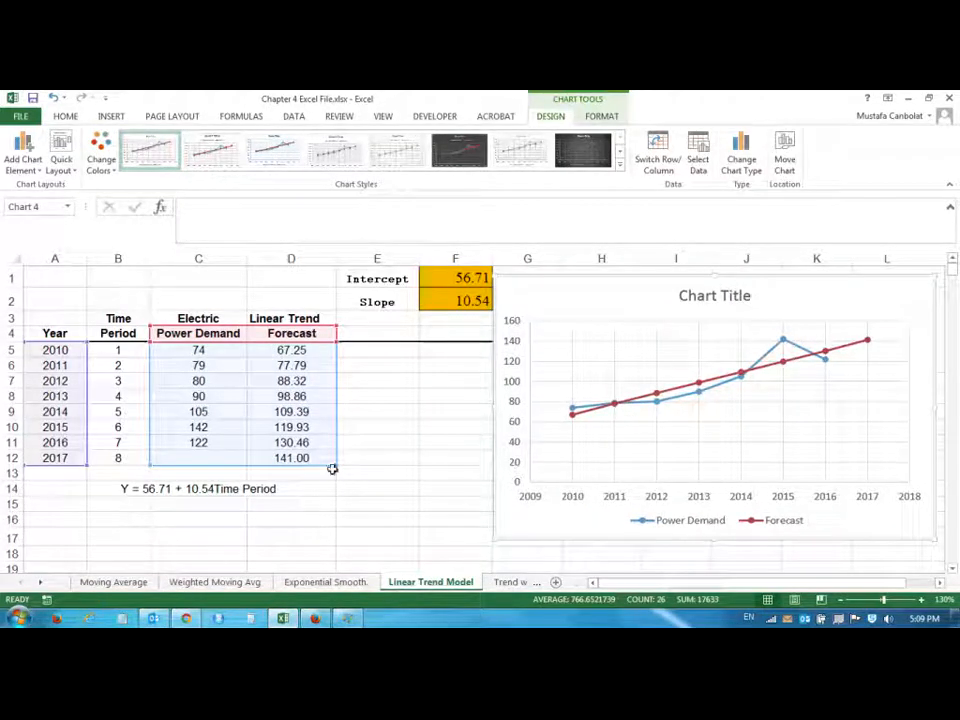
pyautogui.moveTo(290, 445)
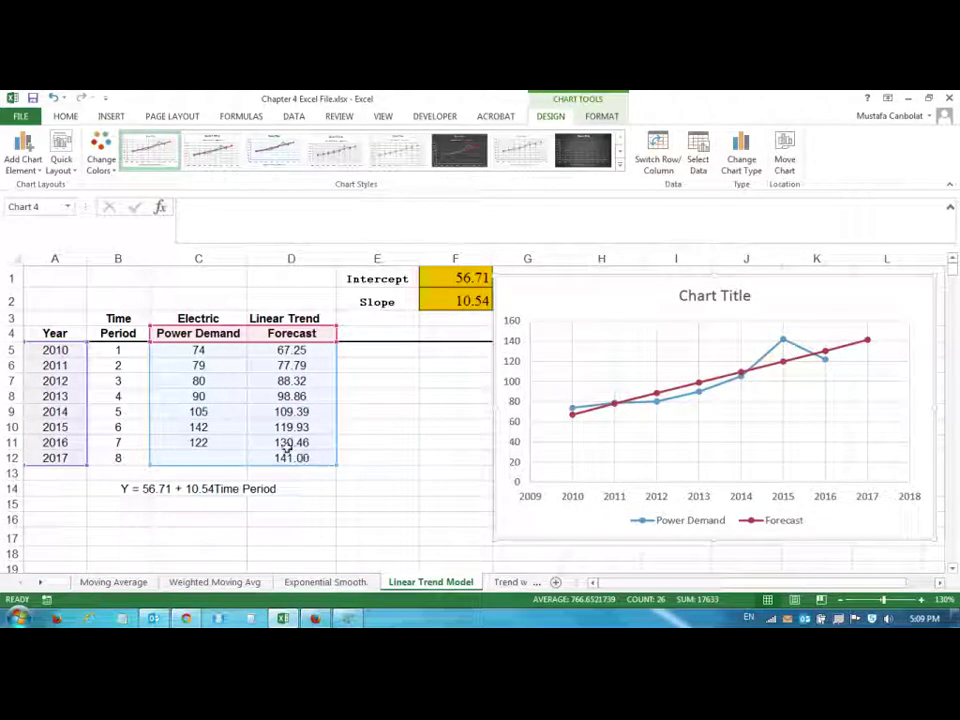